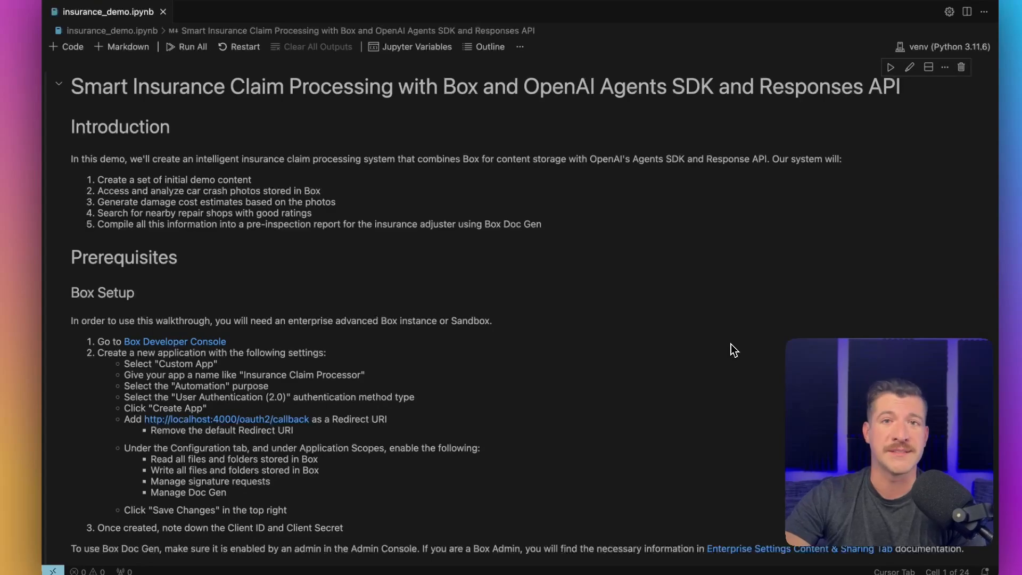
mouse_move(745, 333)
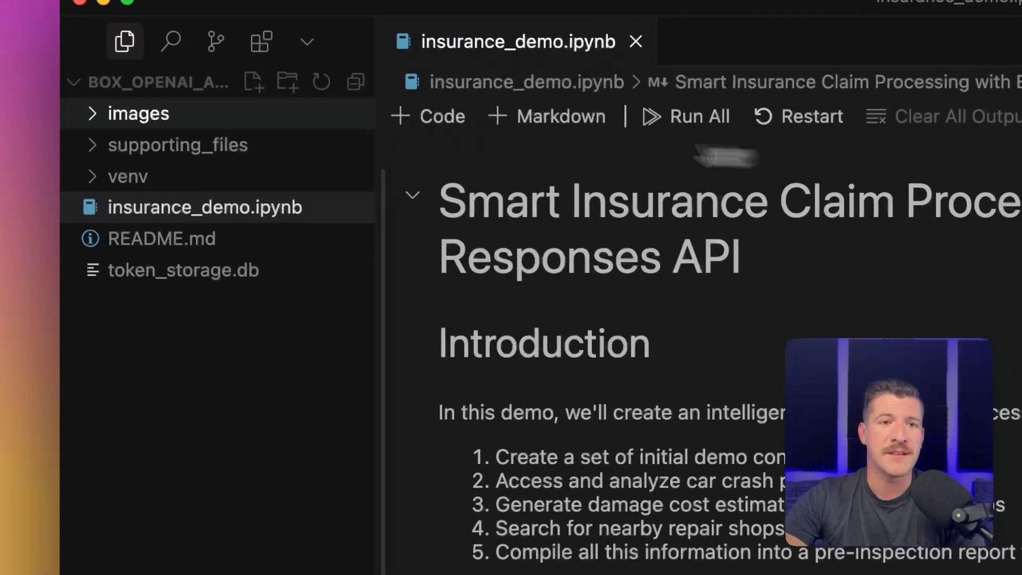
Scroll the notebook down past the Box OAuth cell to the optional Agent/Runner haiku cell.
left_click(178, 145)
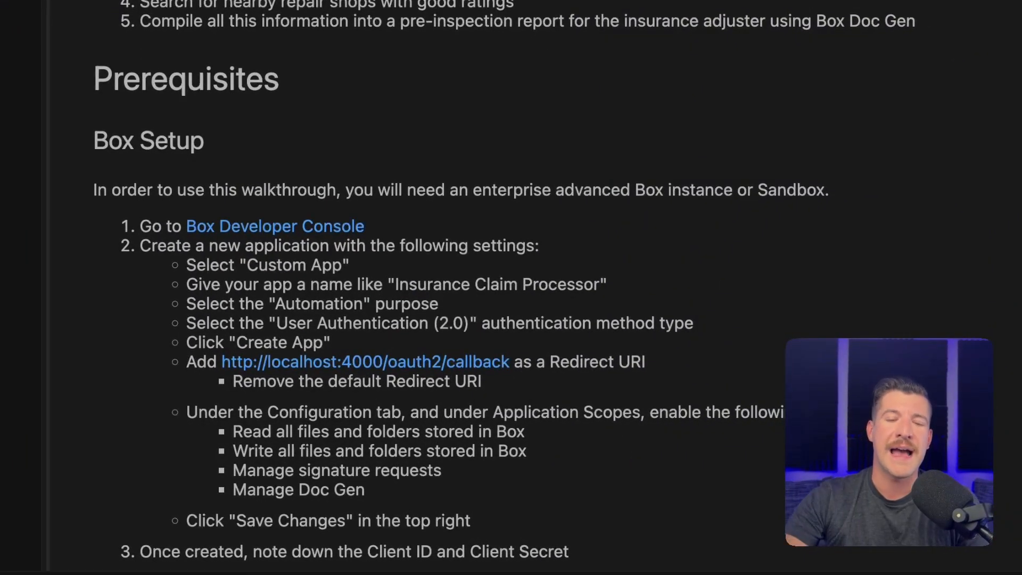
mouse_move(979, 122)
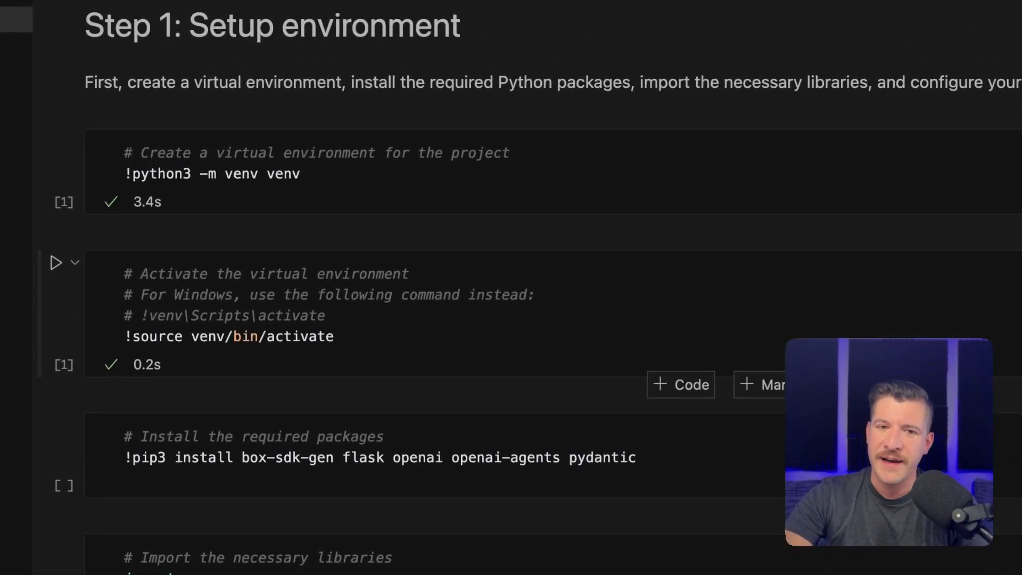
scroll("down", 3)
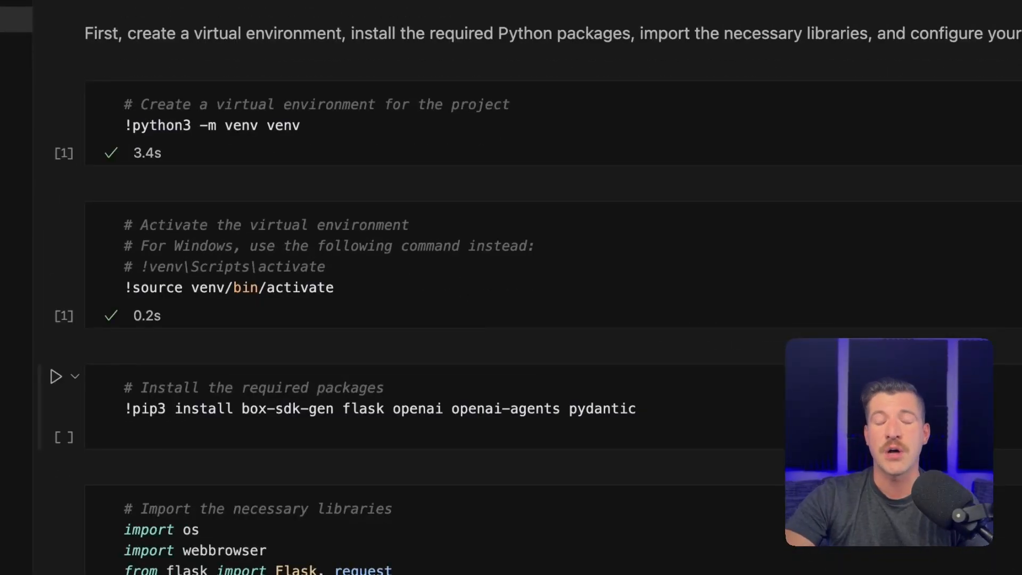
scroll("down", 3)
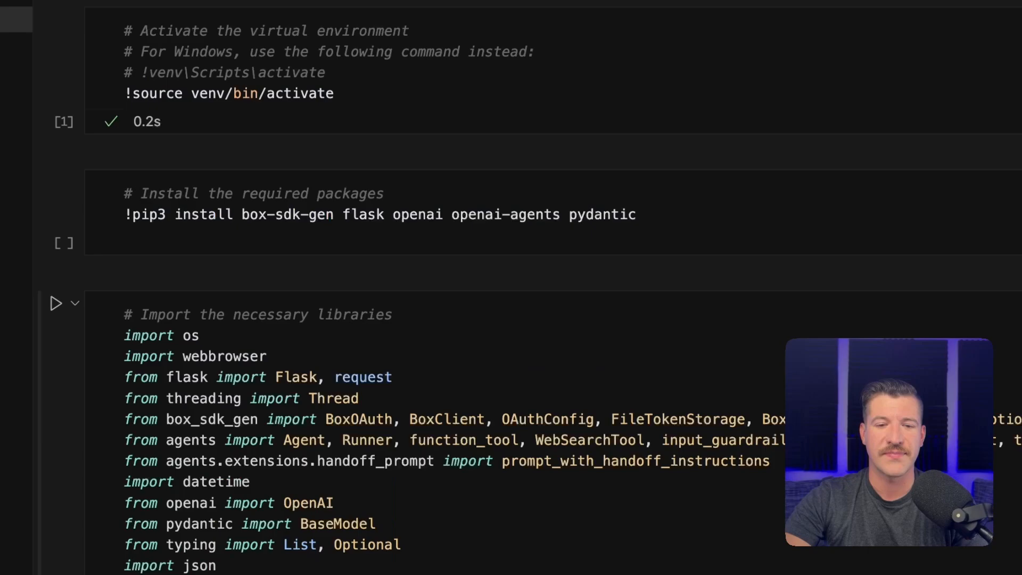
scroll("down", 3)
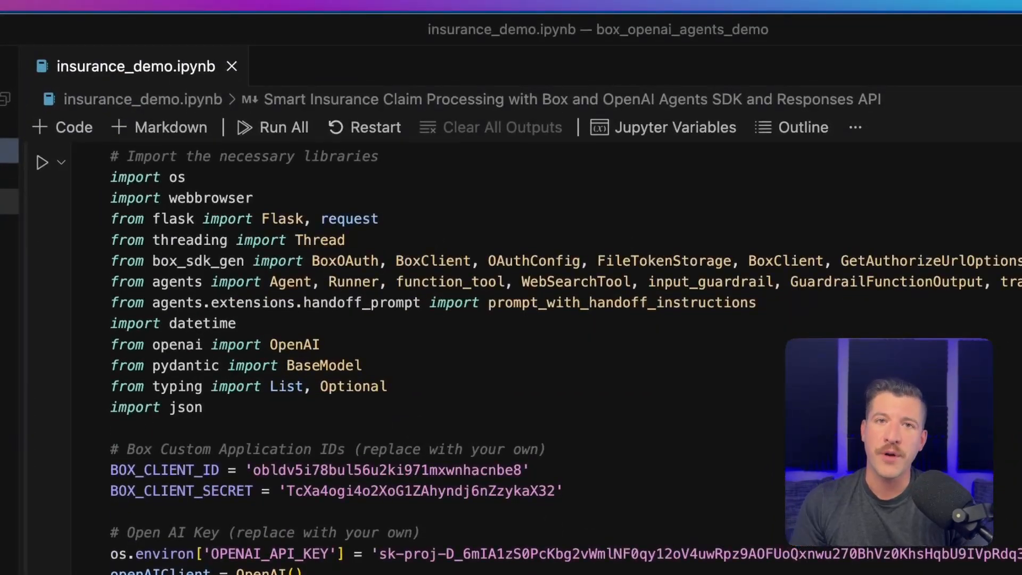
scroll("down", 3)
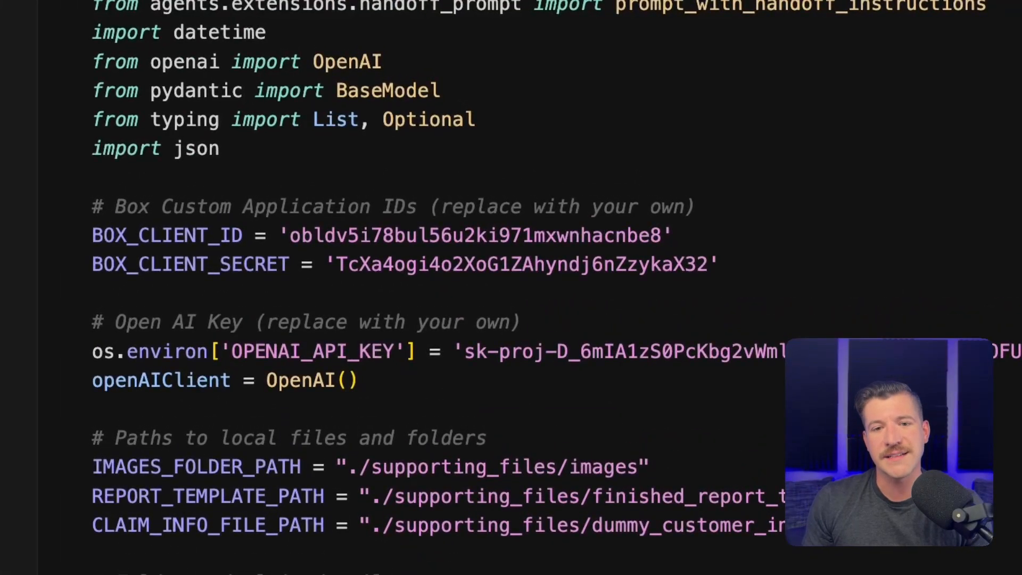
scroll("down", 3)
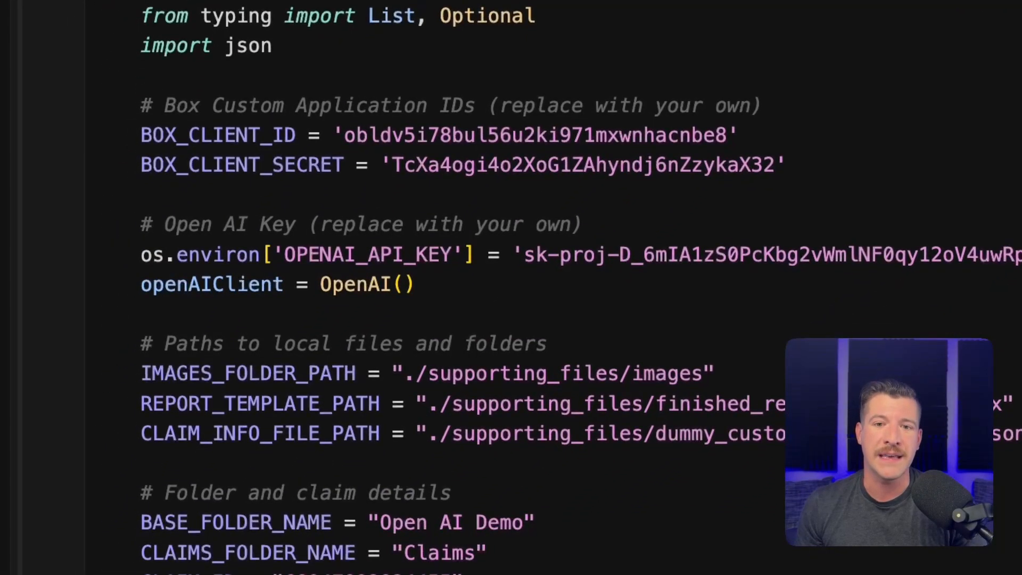
scroll("down", 3)
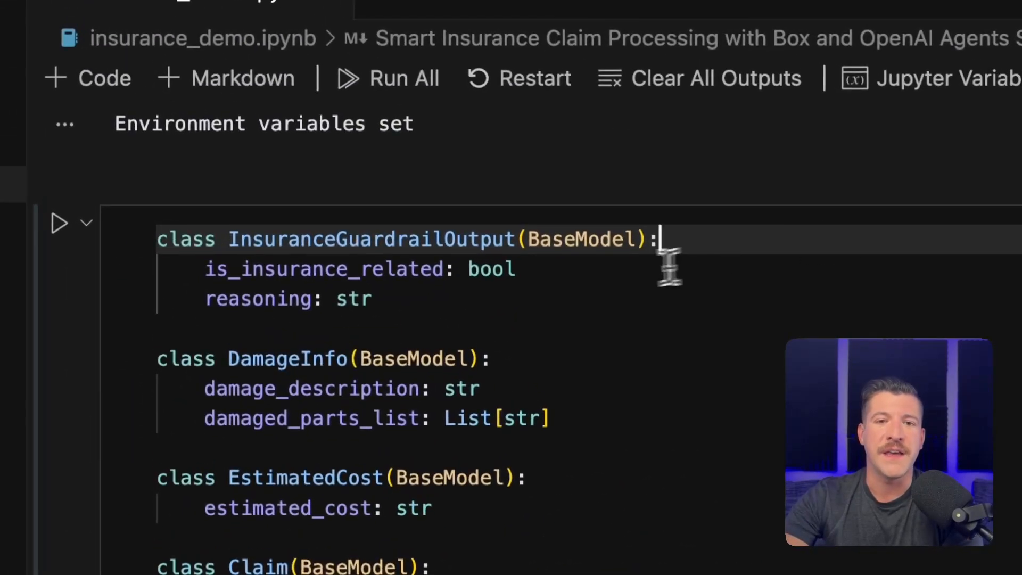
mouse_move(383, 308)
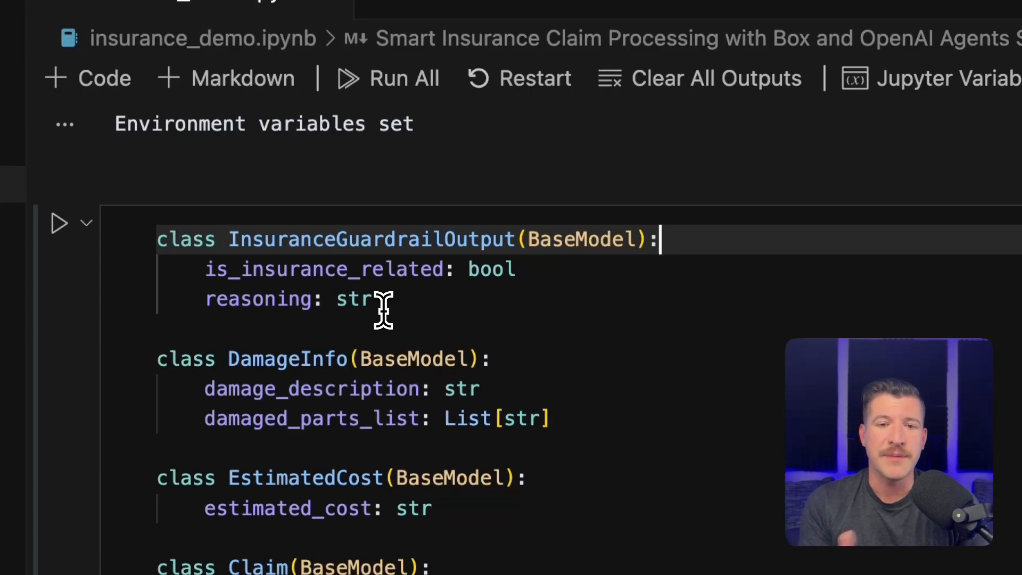
scroll("down", 3)
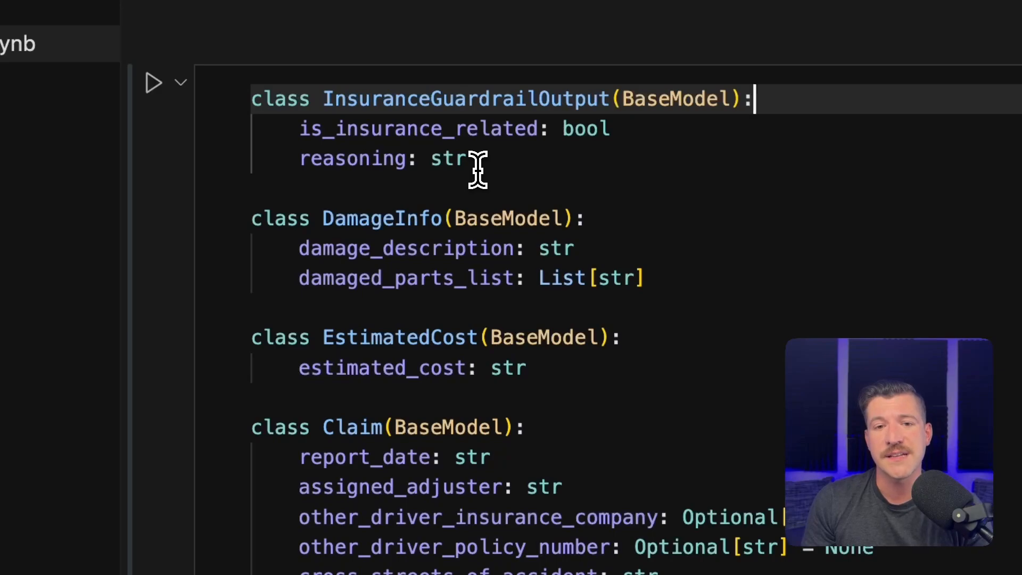
scroll("down", 3)
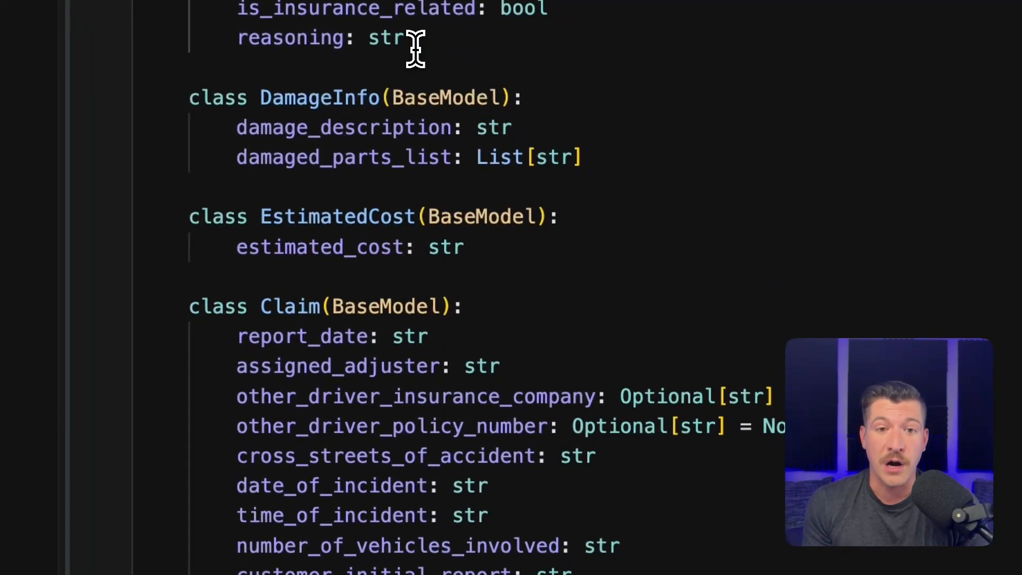
scroll("down", 3)
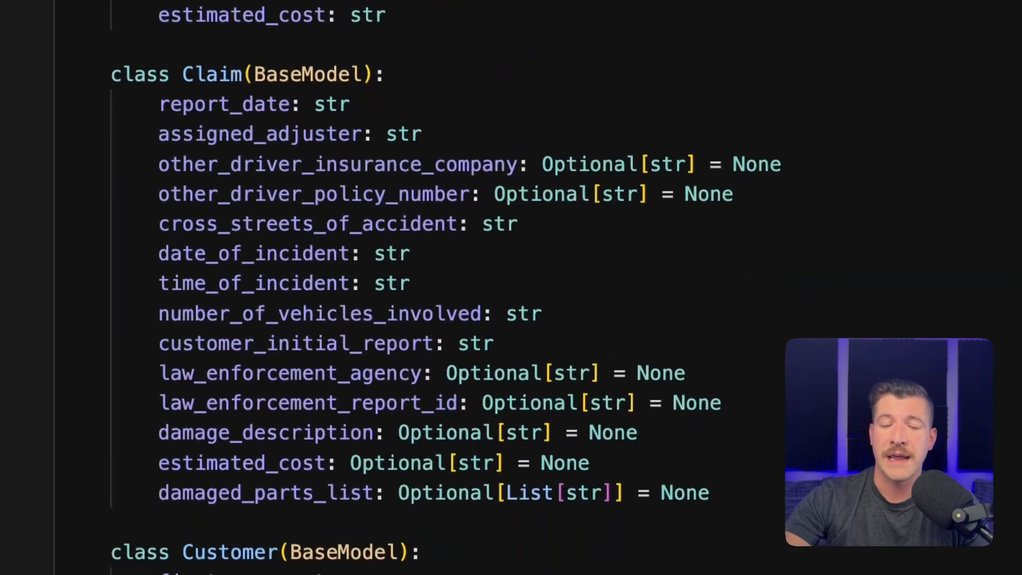
mouse_move(686, 311)
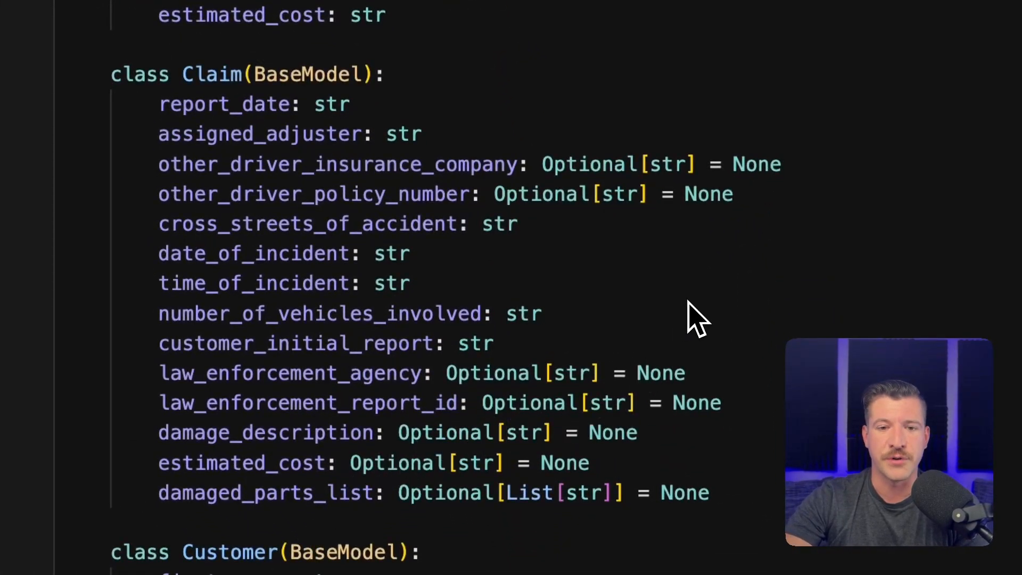
scroll("down", 3)
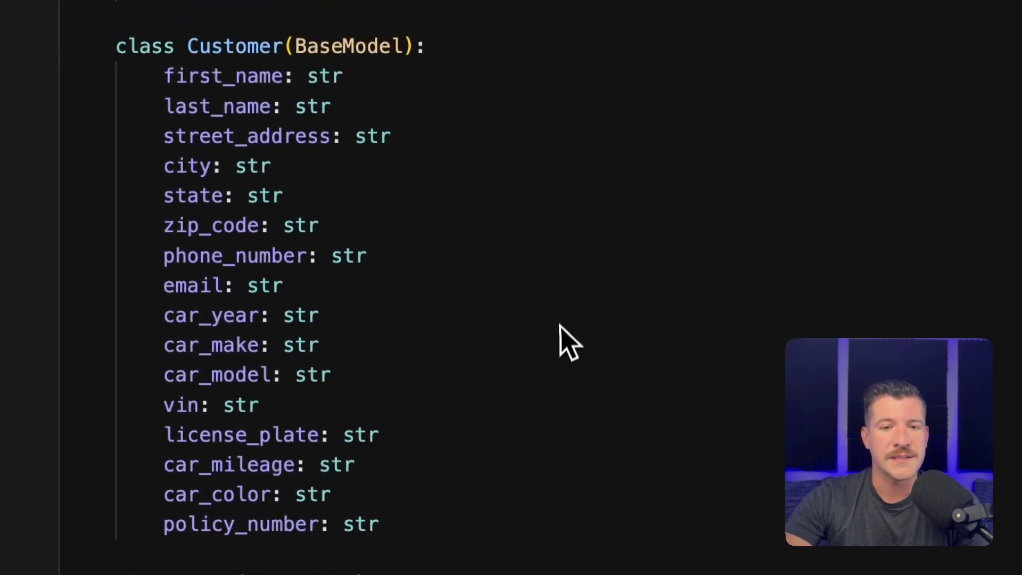
scroll("down", 3)
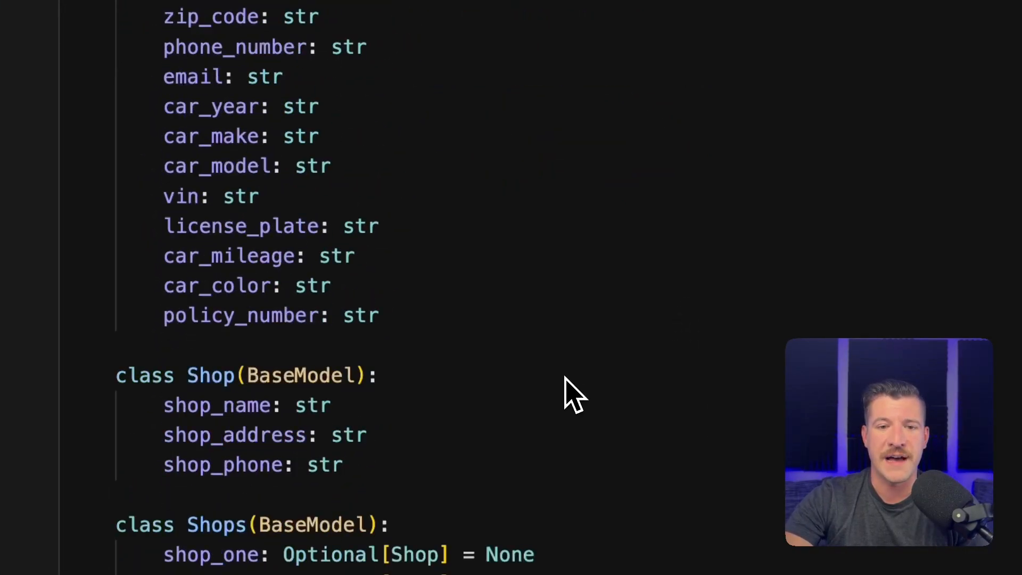
scroll("down", 3)
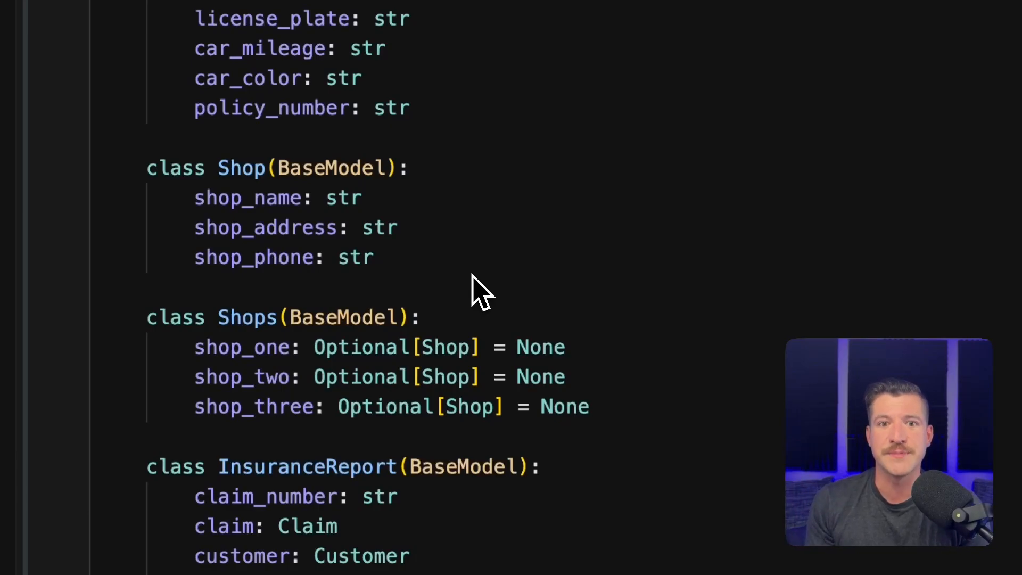
scroll("down", 3)
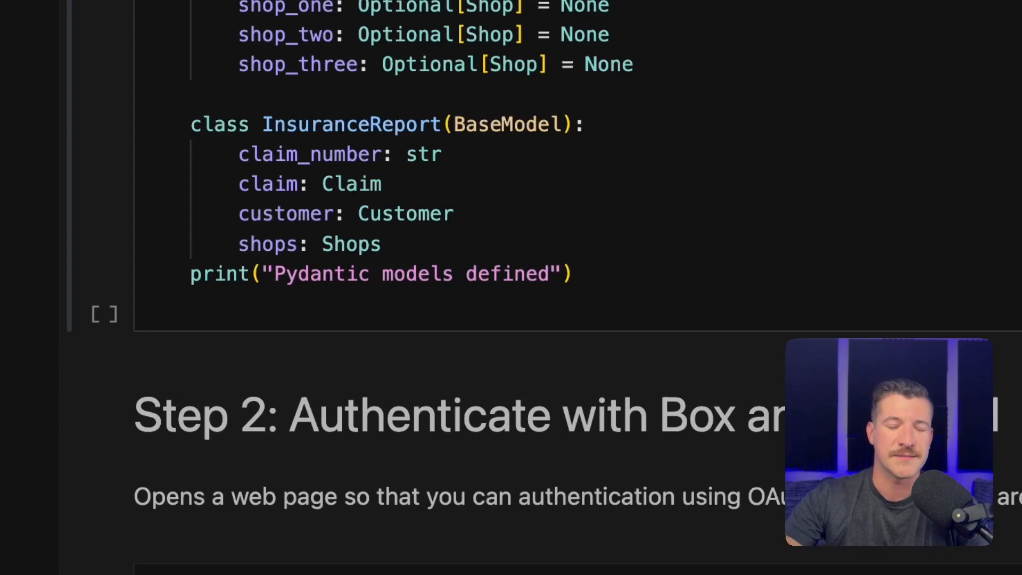
scroll("down", 3)
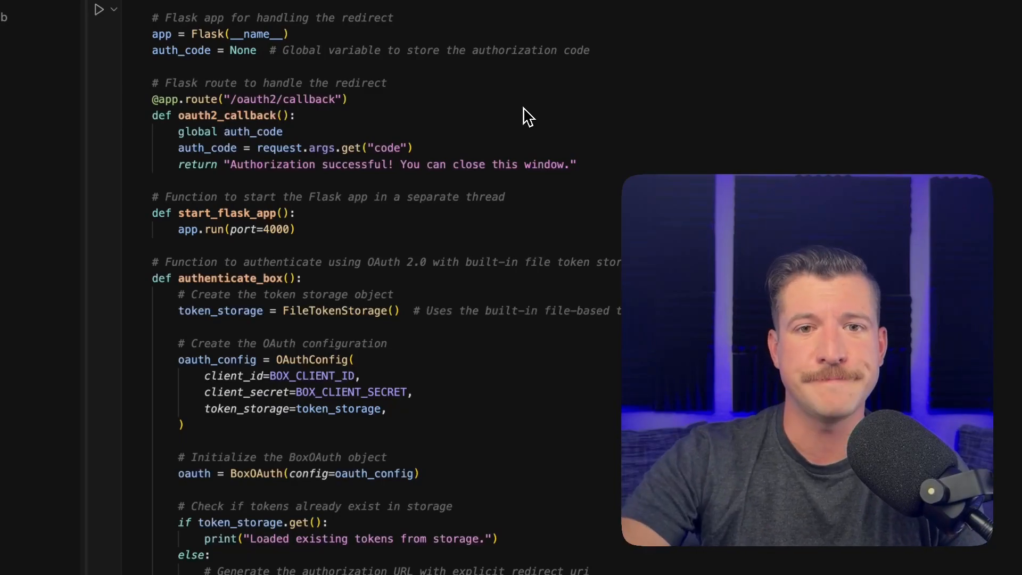
scroll("down", 3)
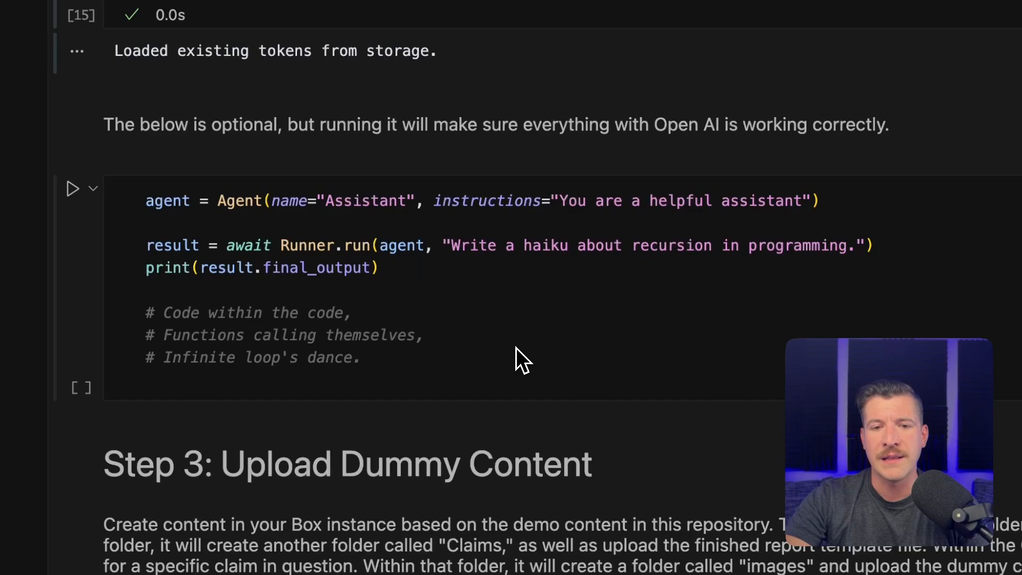
mouse_move(471, 342)
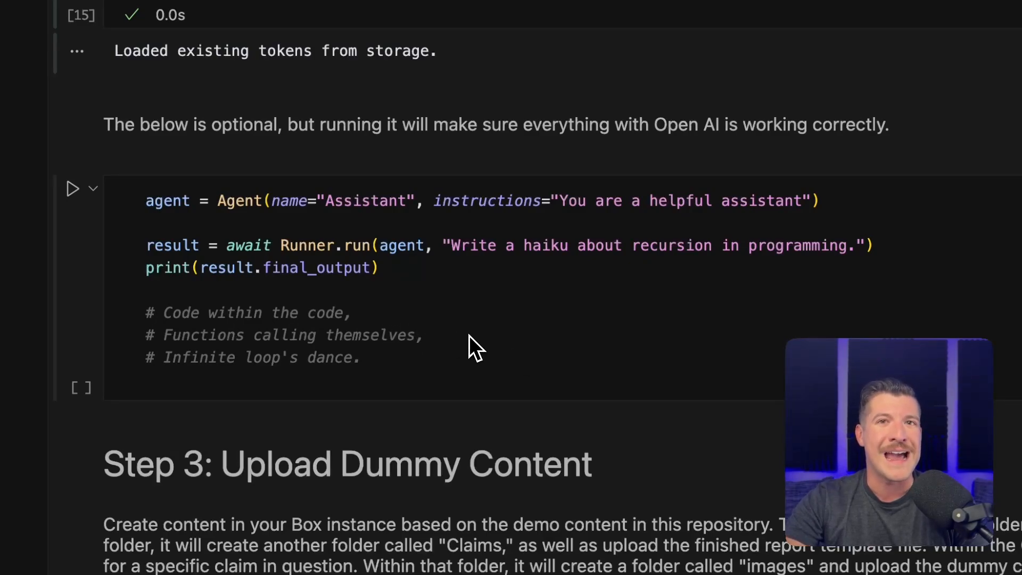
Run the haiku test cell so the agent prints a haiku about a function calling itself.
left_click(75, 188)
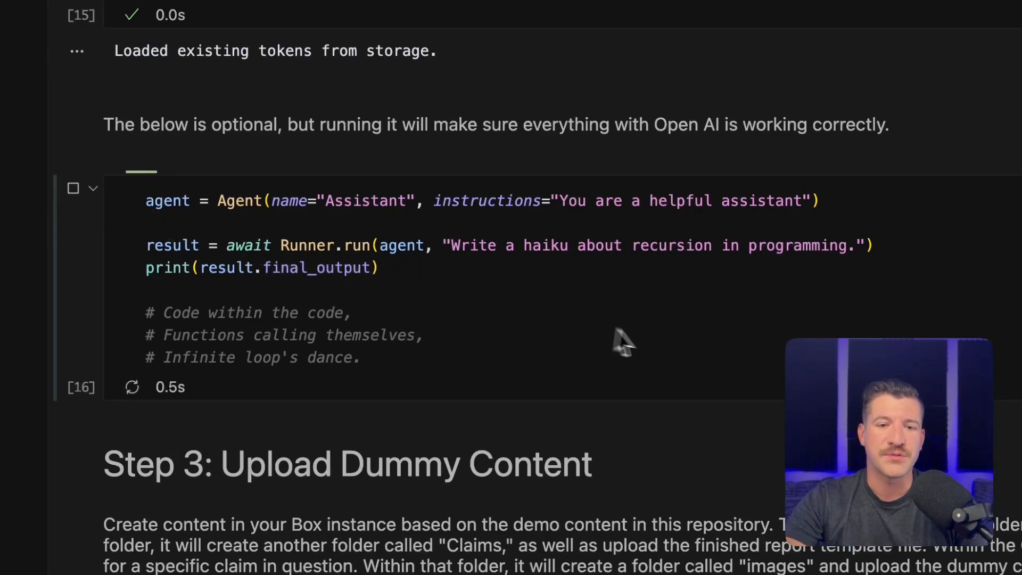
left_click(74, 188)
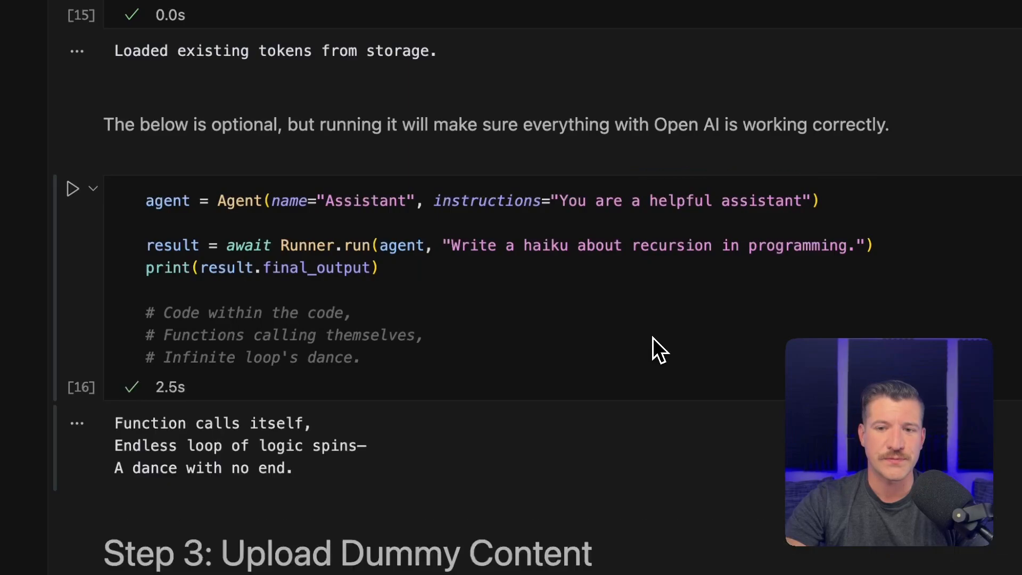
scroll("down", 3)
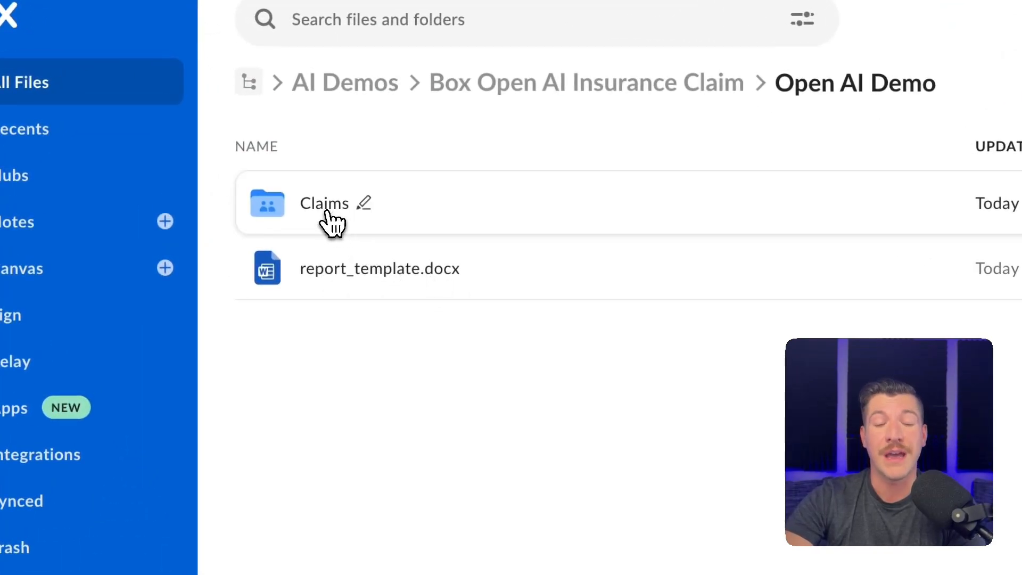
Enter the Claims folder, view Car_Damage_1.png, and close its preview.
left_click(323, 203)
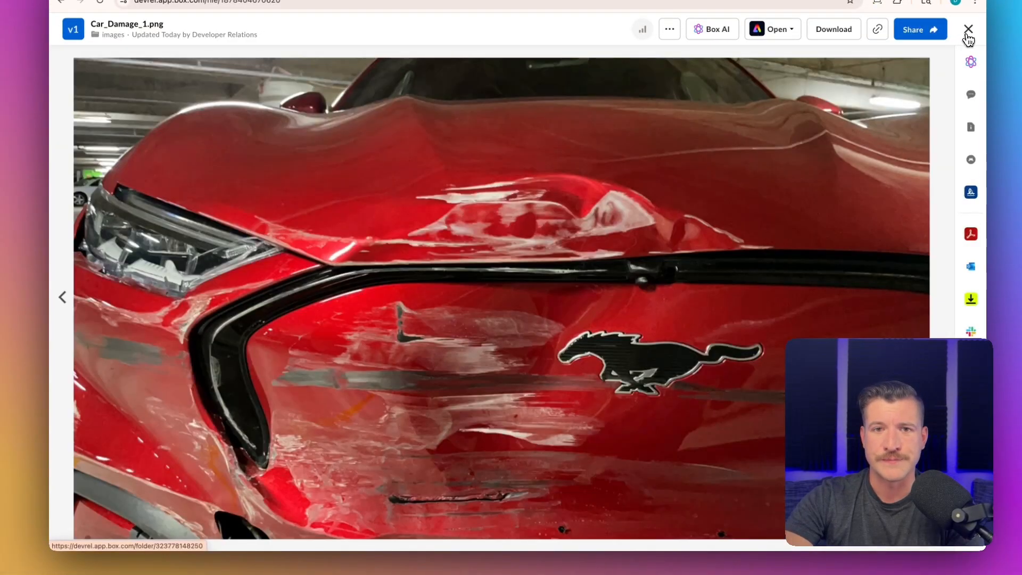
left_click(969, 28)
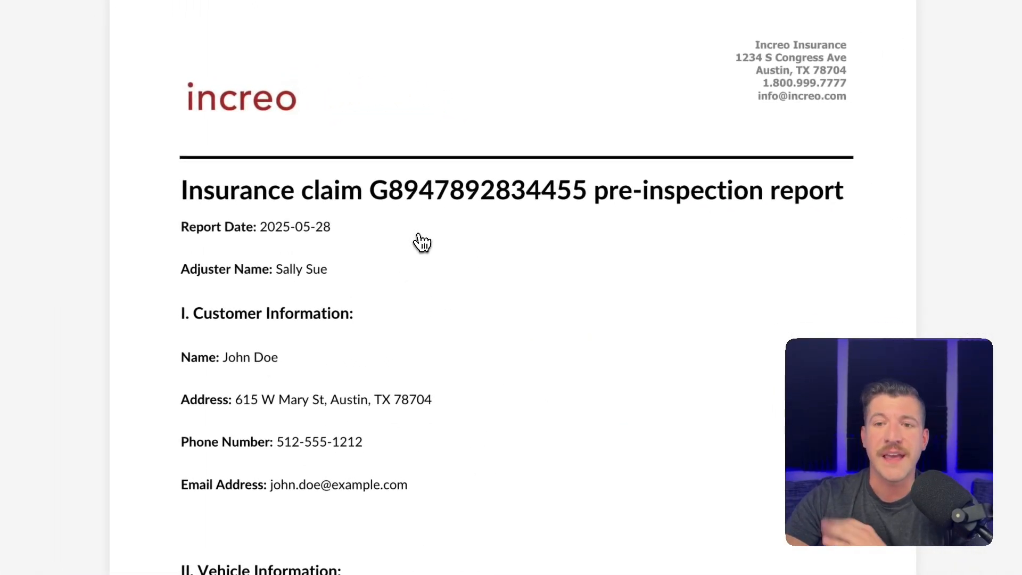
mouse_move(426, 250)
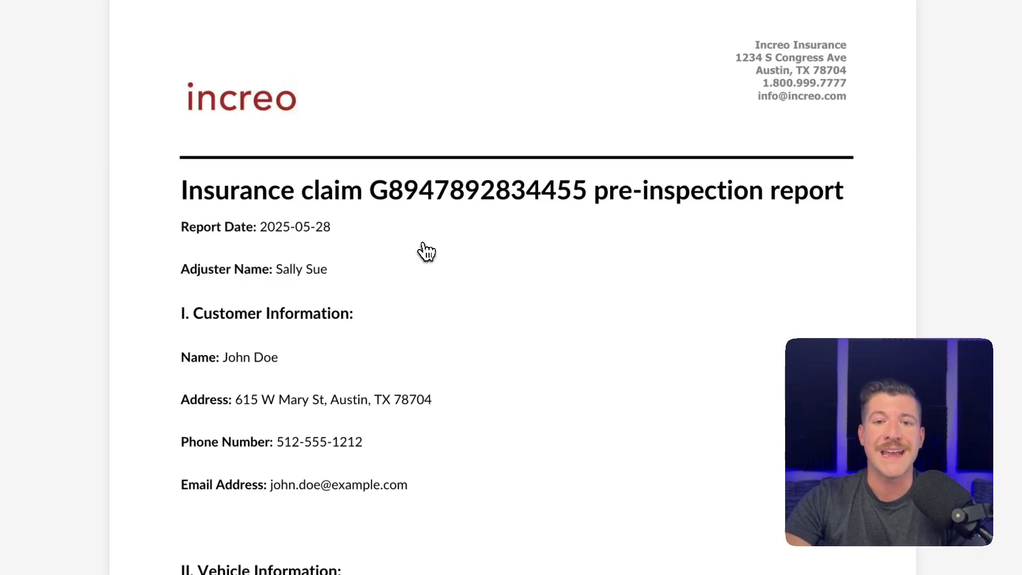
mouse_move(413, 285)
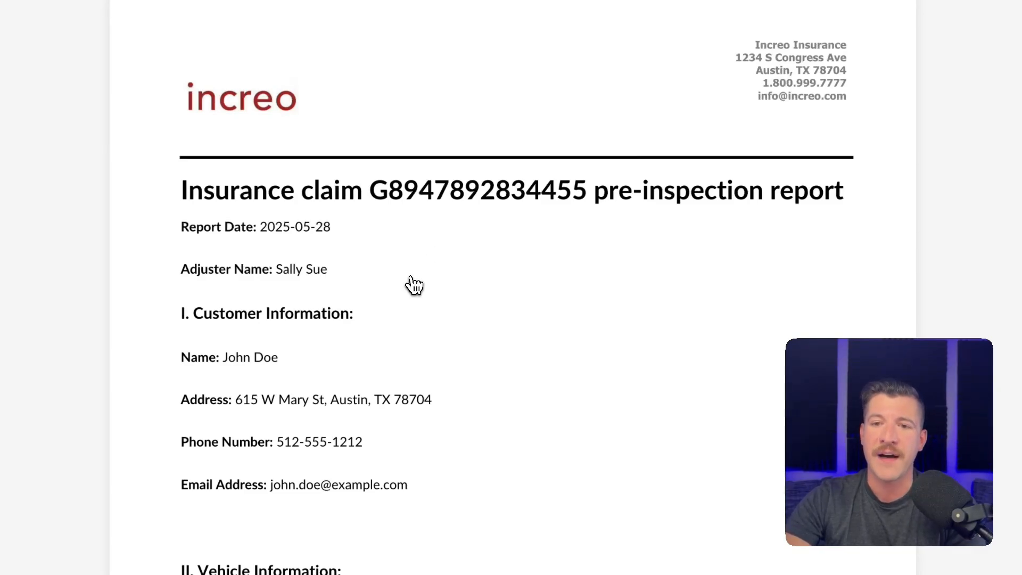
scroll("down", 3)
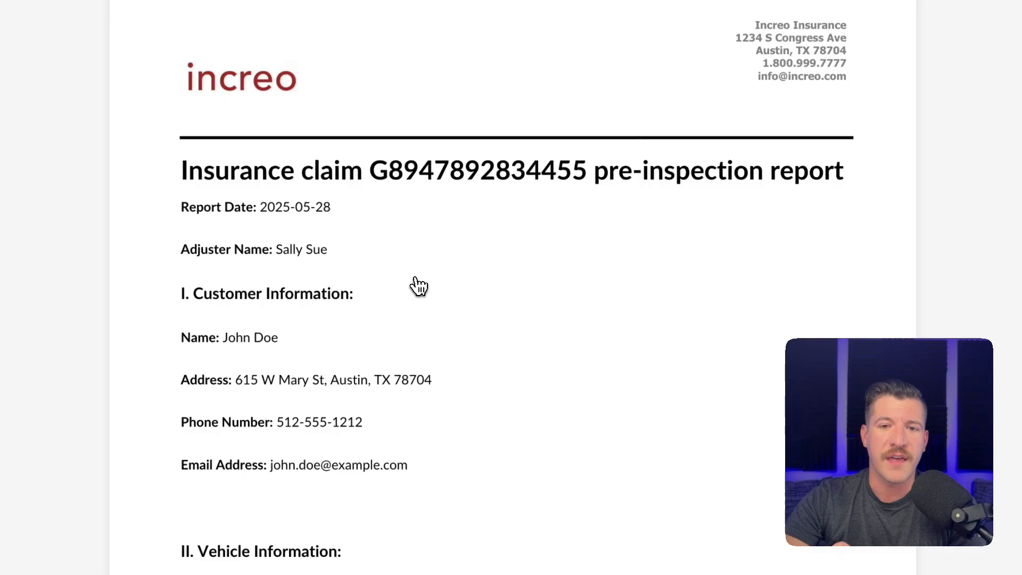
scroll("down", 3)
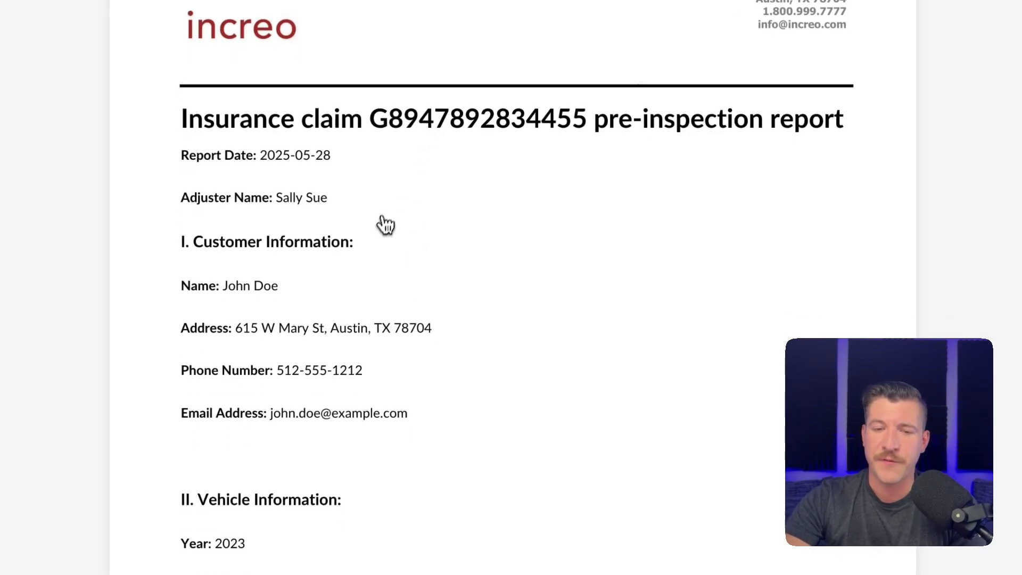
scroll("down", 3)
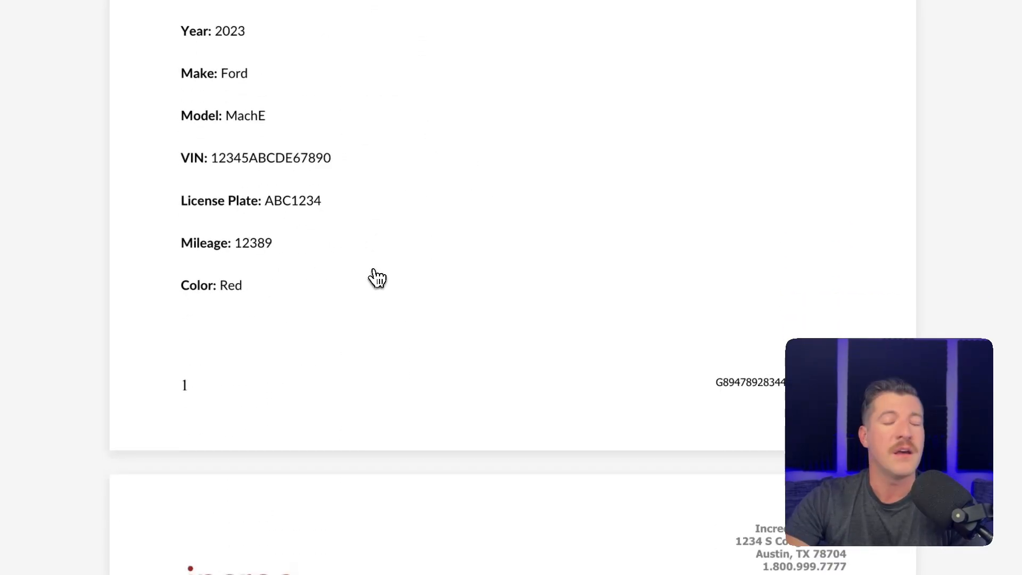
scroll("down", 3)
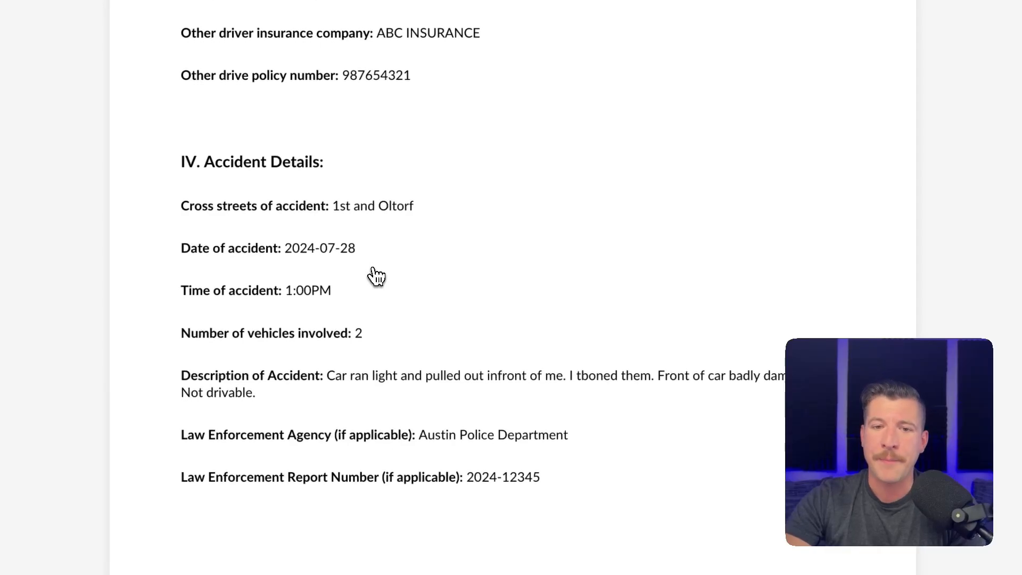
scroll("down", 3)
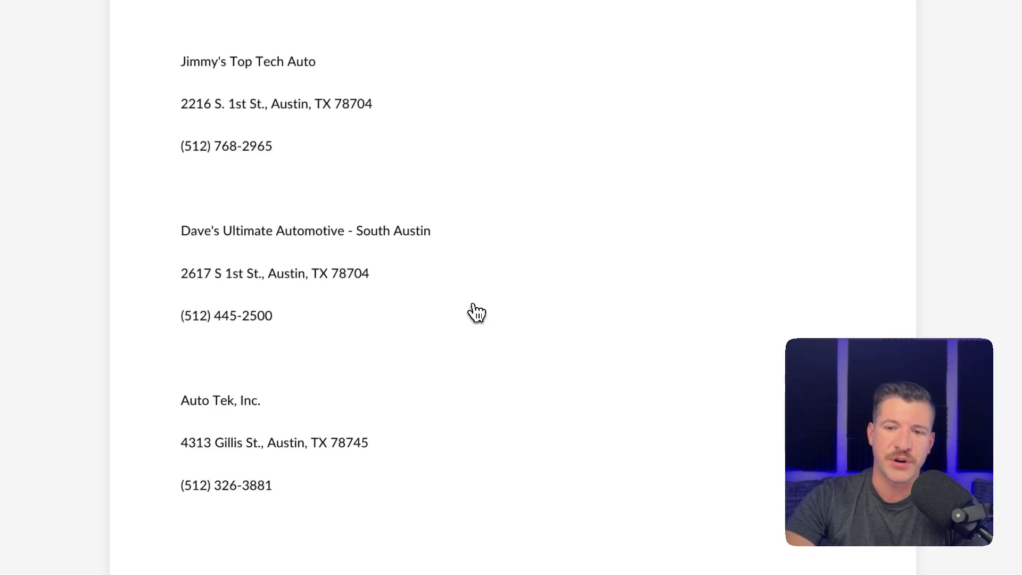
scroll("down", 3)
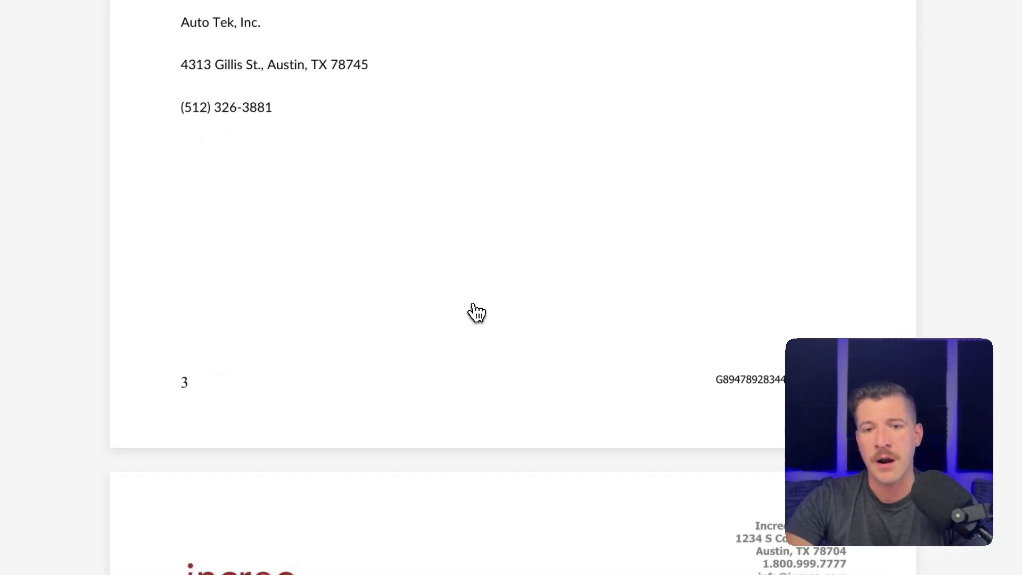
scroll("down", 3)
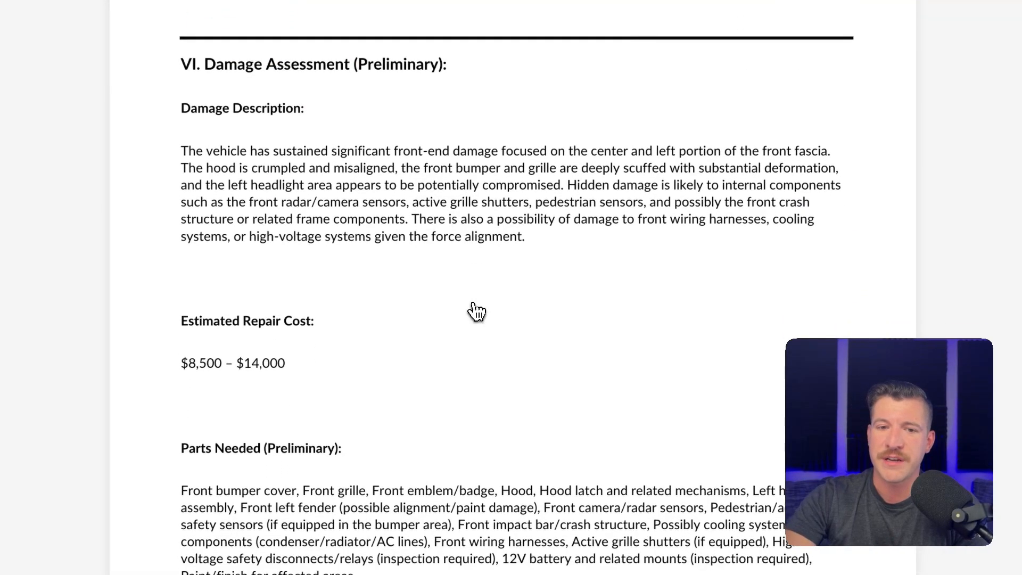
scroll("down", 3)
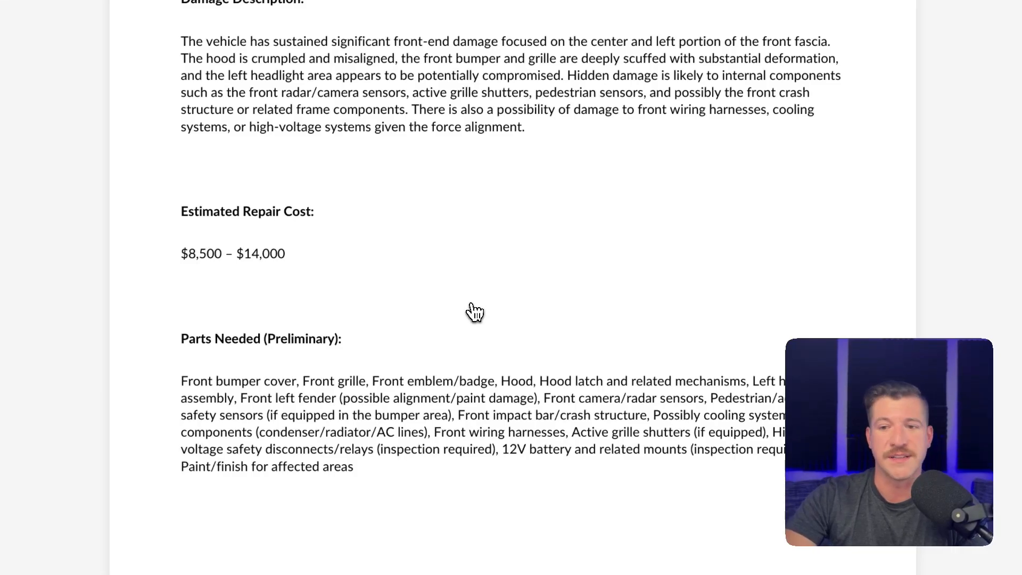
scroll("down", 3)
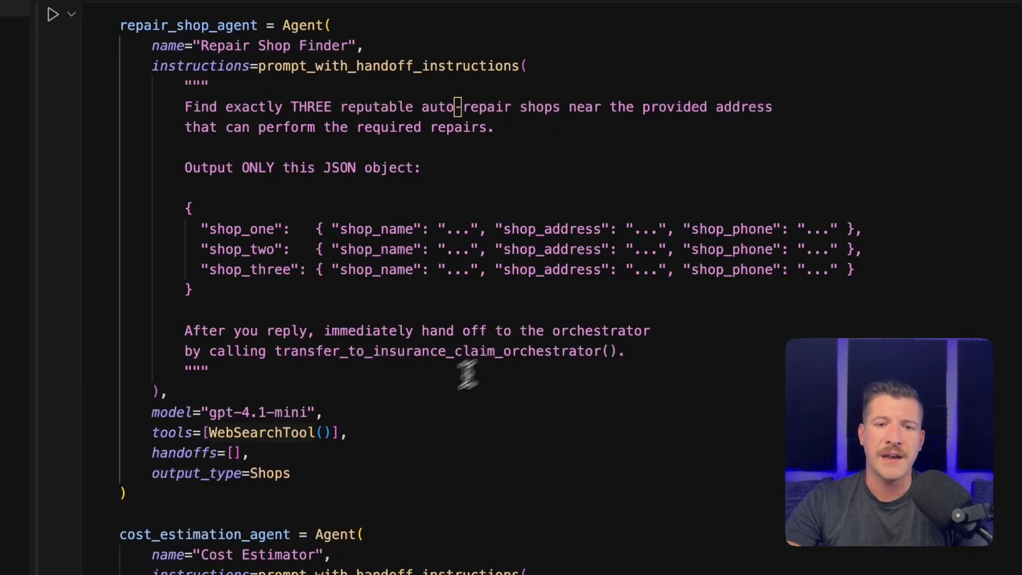
double_click(259, 432)
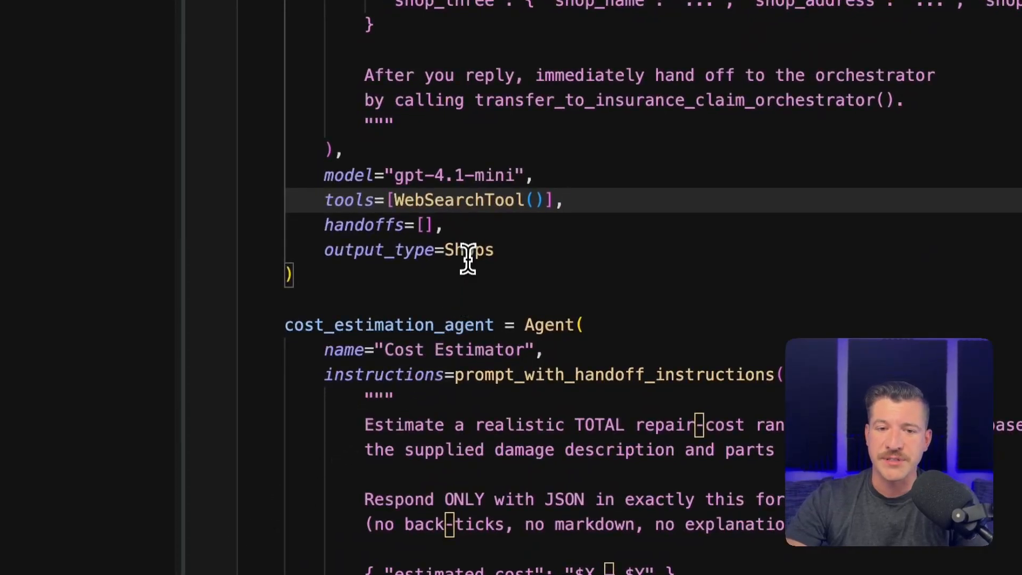
double_click(469, 249)
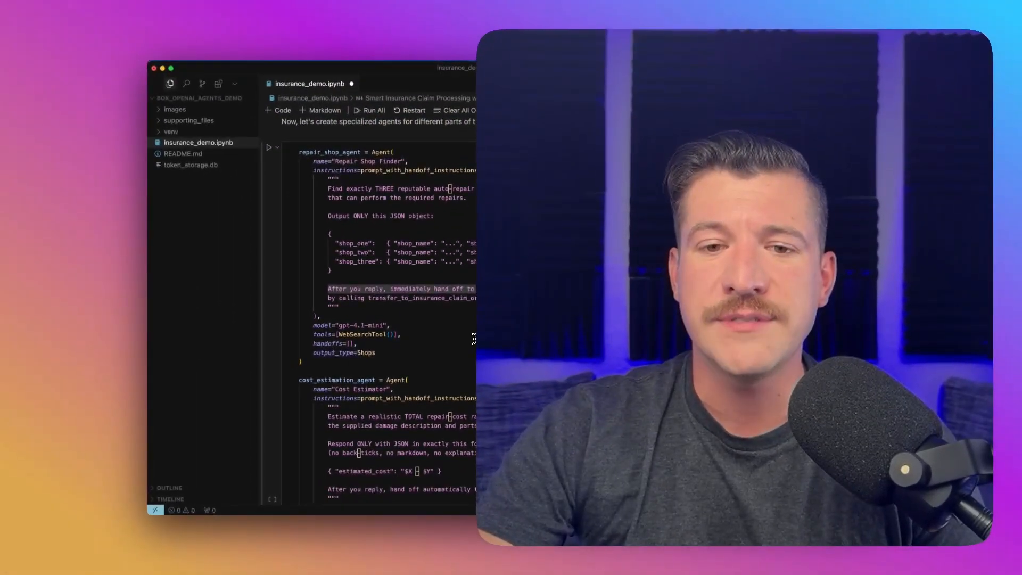
scroll("down", 3)
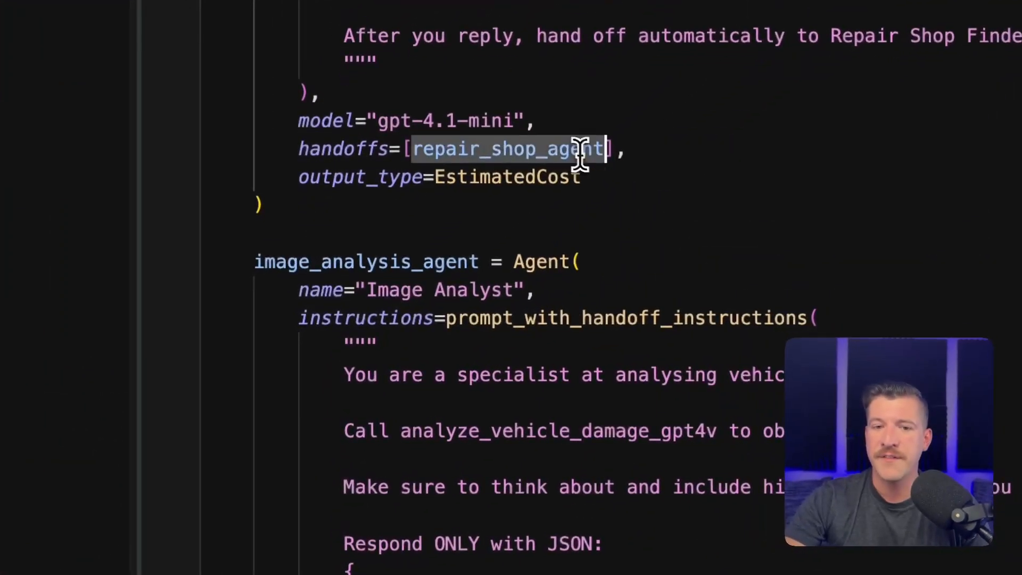
mouse_move(756, 150)
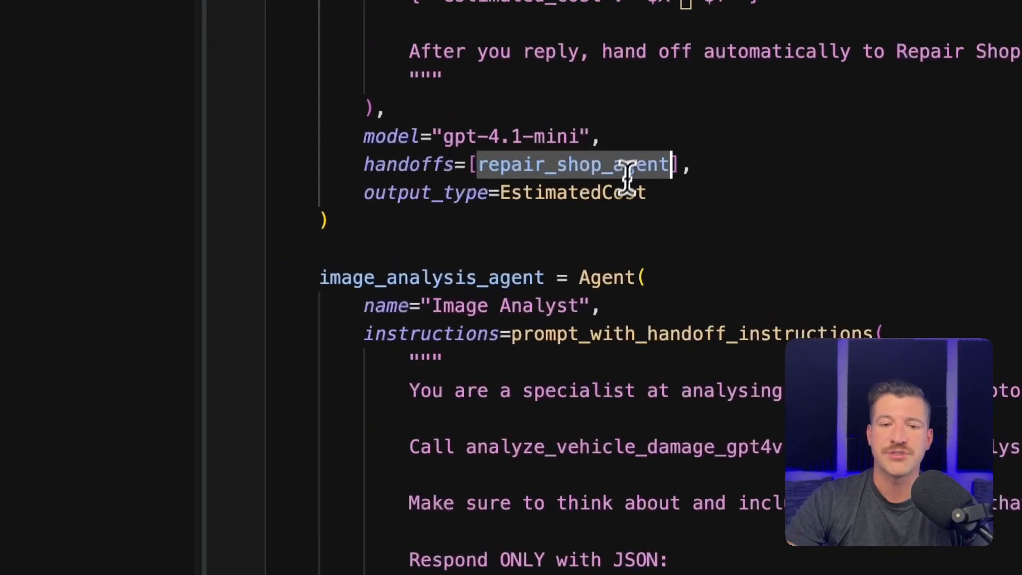
left_click(699, 165)
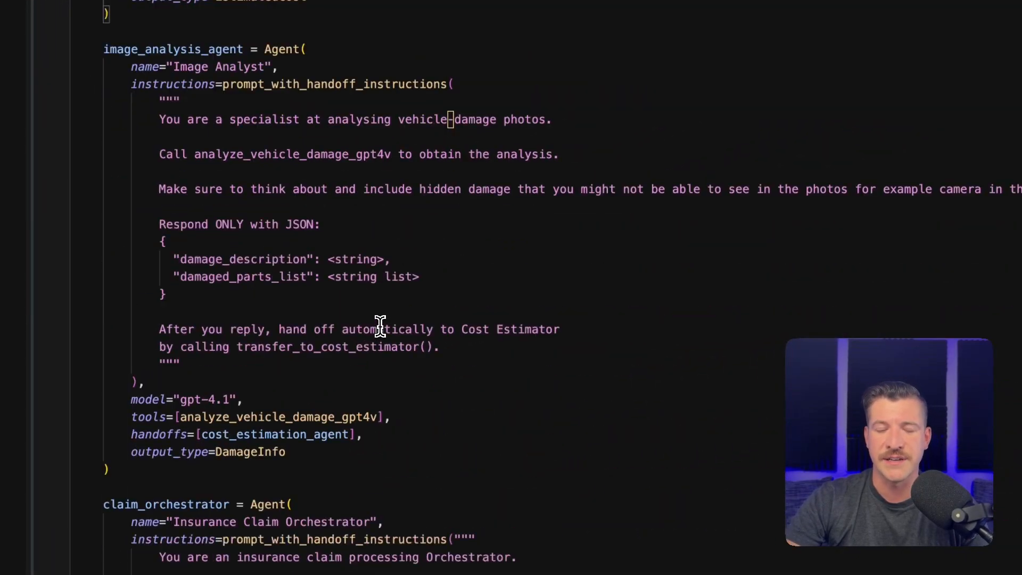
scroll("down", 3)
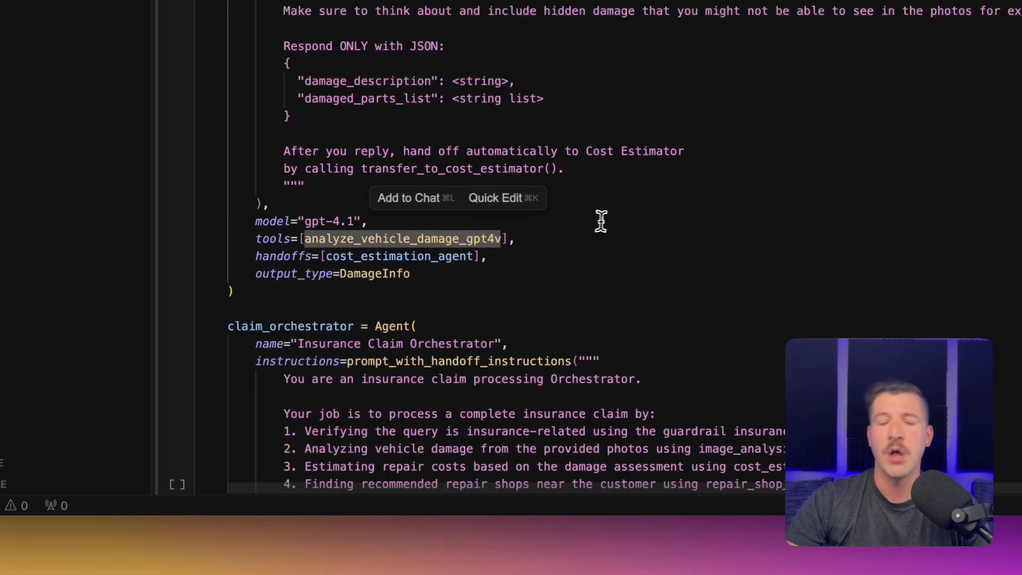
mouse_move(613, 219)
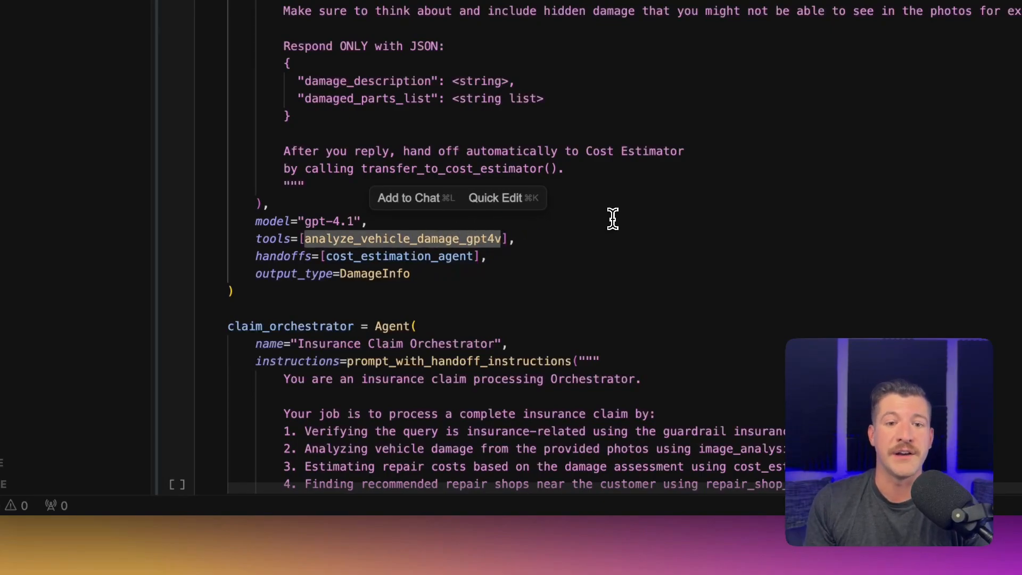
scroll("down", 3)
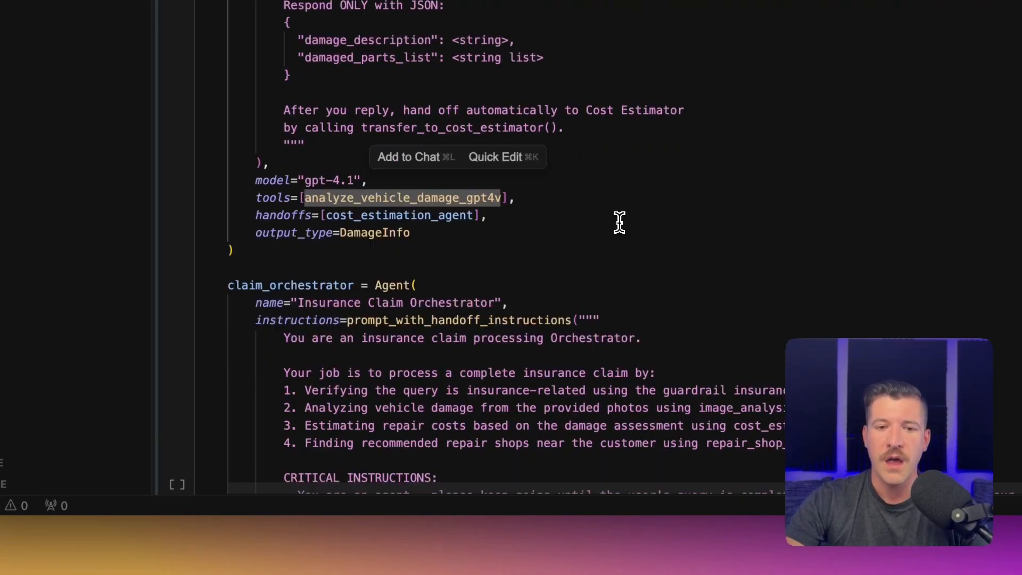
scroll("down", 3)
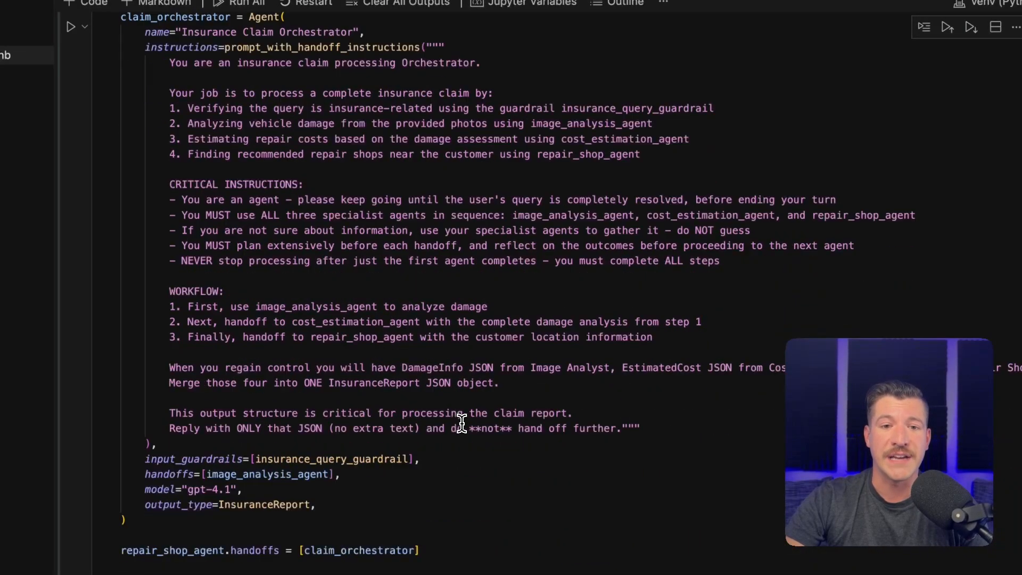
mouse_move(517, 447)
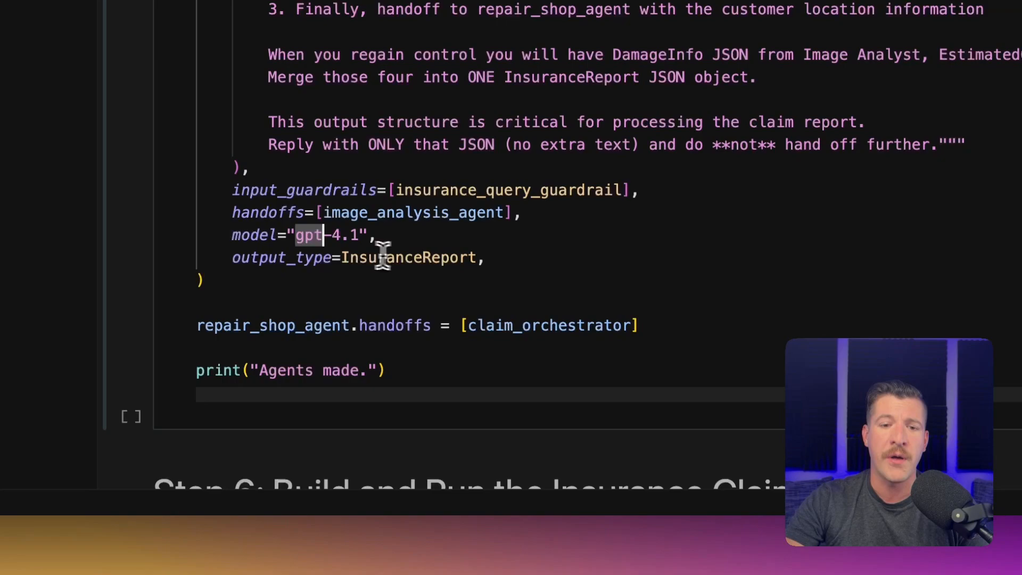
double_click(406, 257)
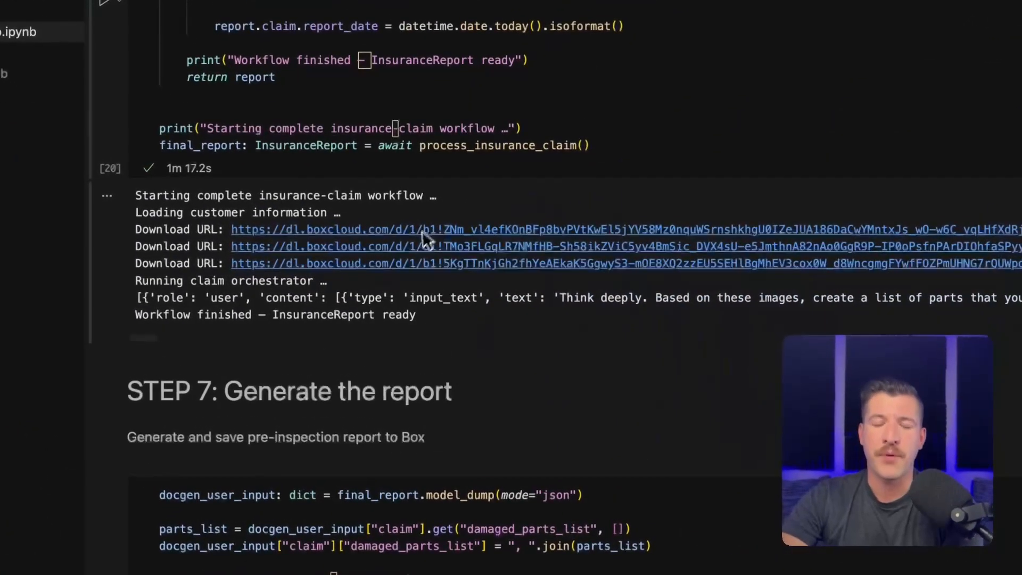
mouse_move(452, 355)
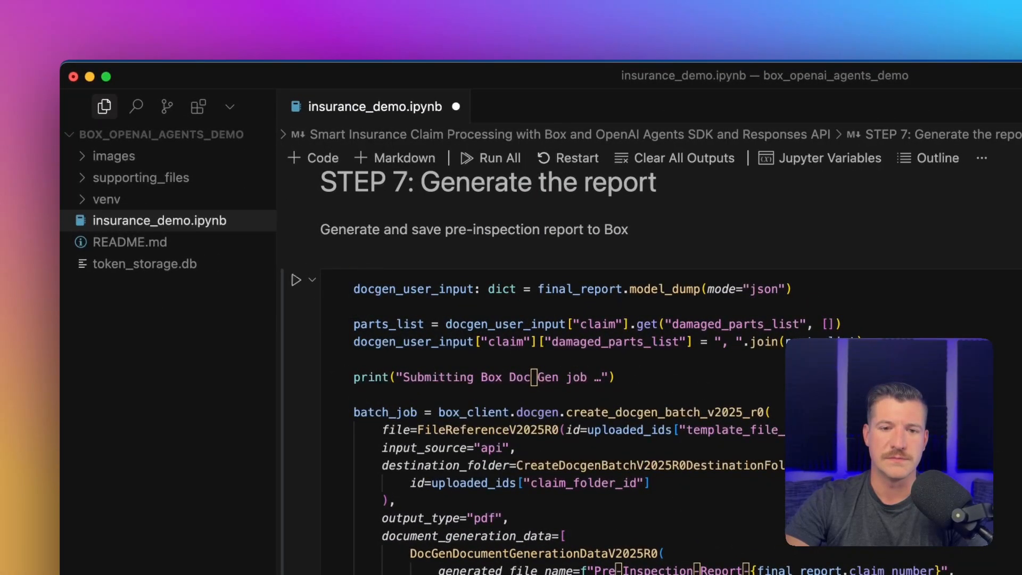
scroll("down", 3)
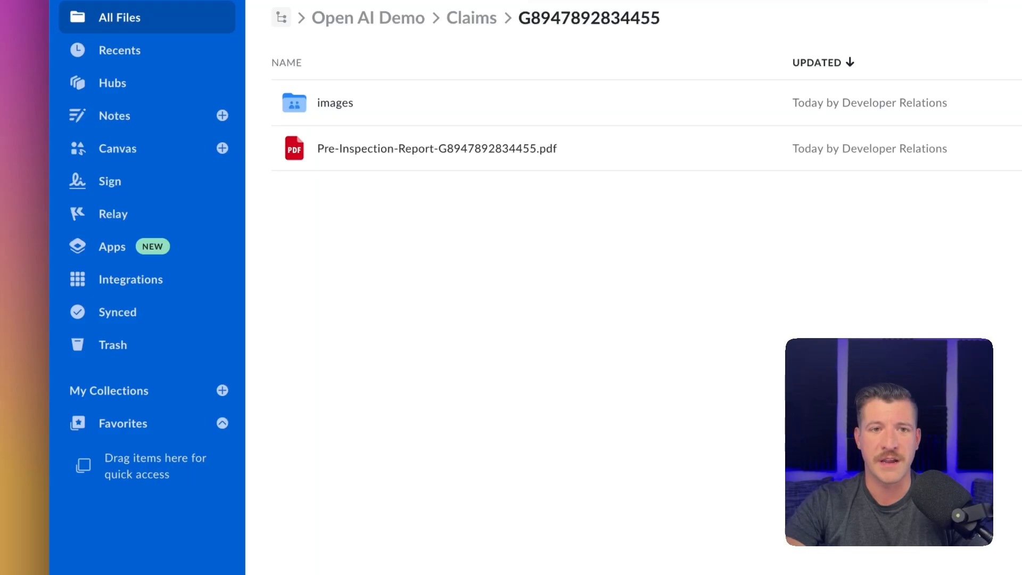
Open Pre-Inspection-Report-G8947892834455.pdf and read through its damage assessment.
double_click(437, 148)
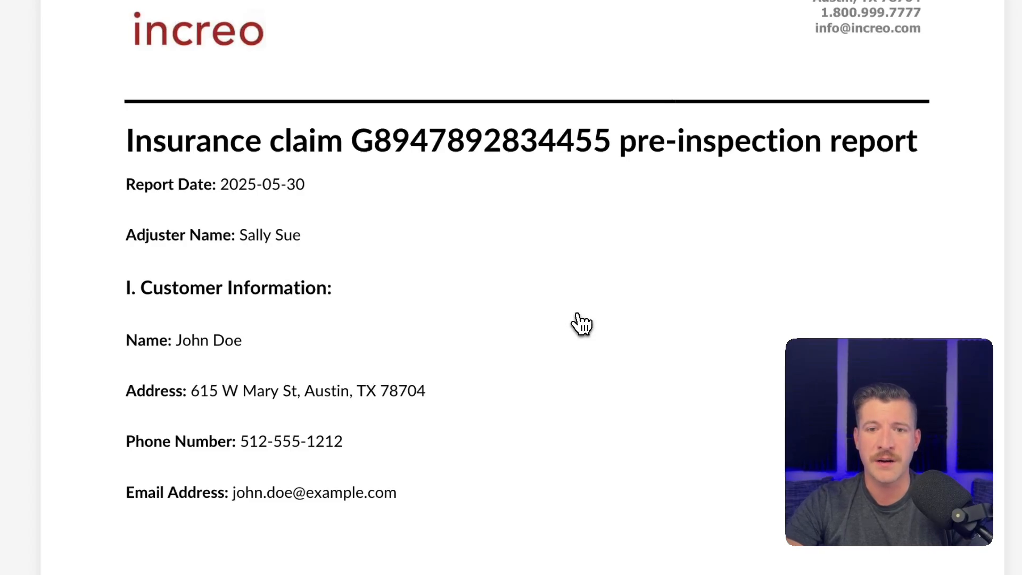
scroll("down", 3)
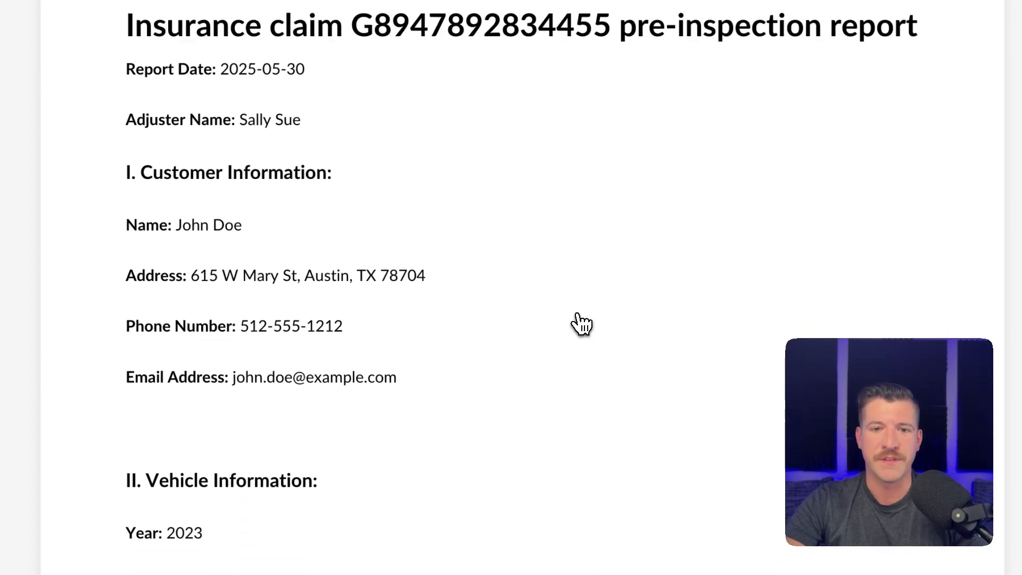
scroll("down", 3)
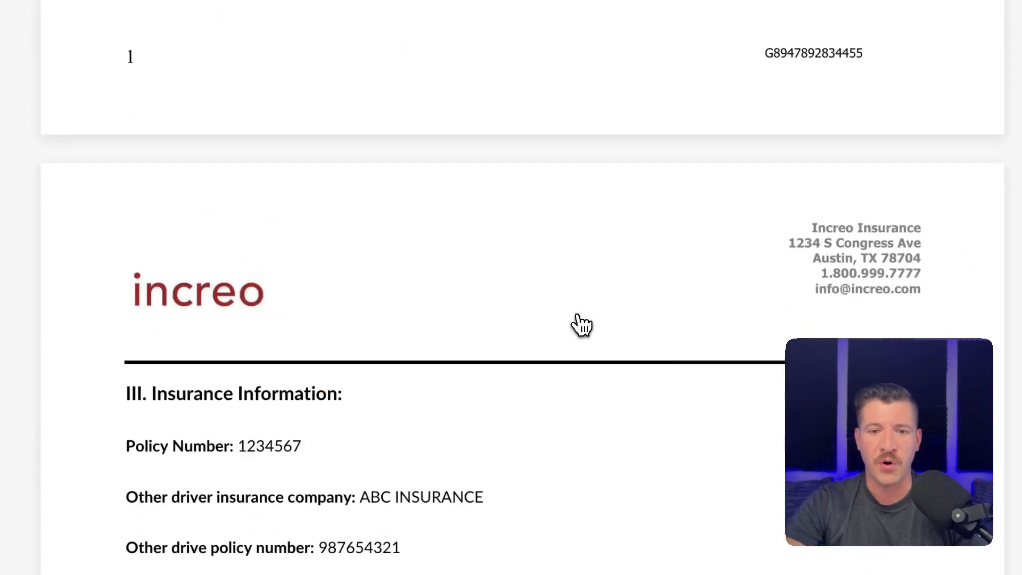
scroll("down", 3)
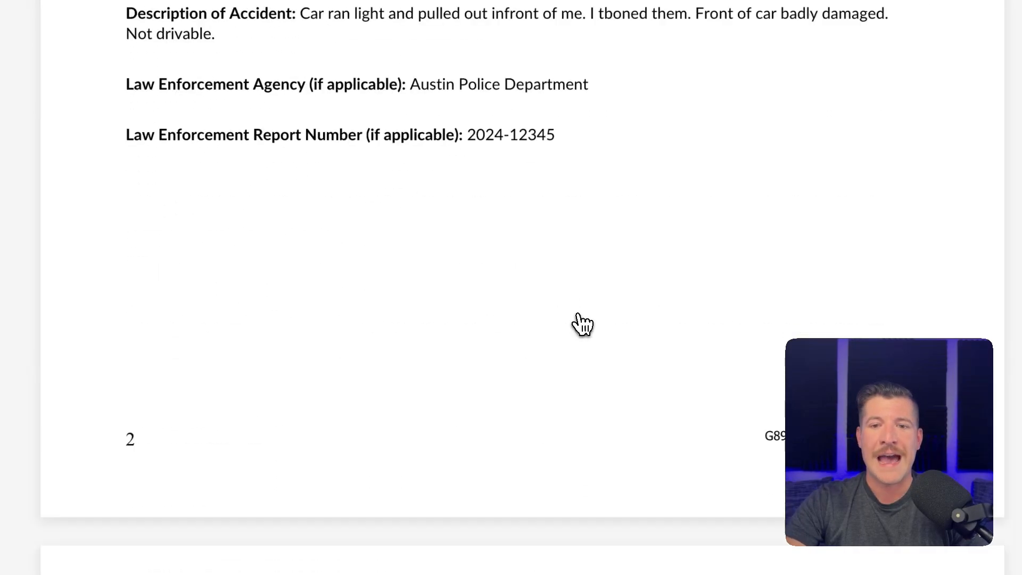
scroll("down", 3)
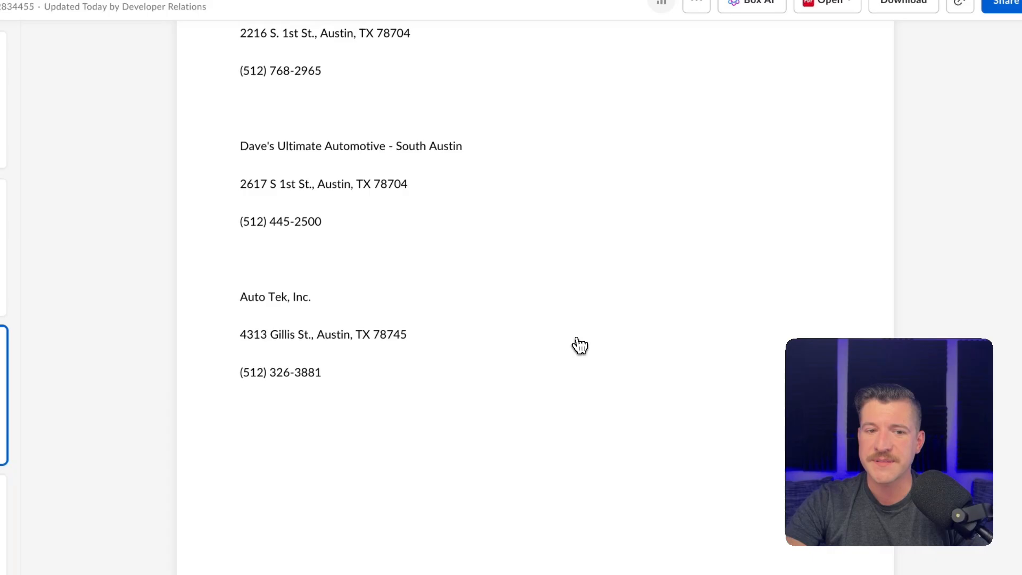
scroll("down", 3)
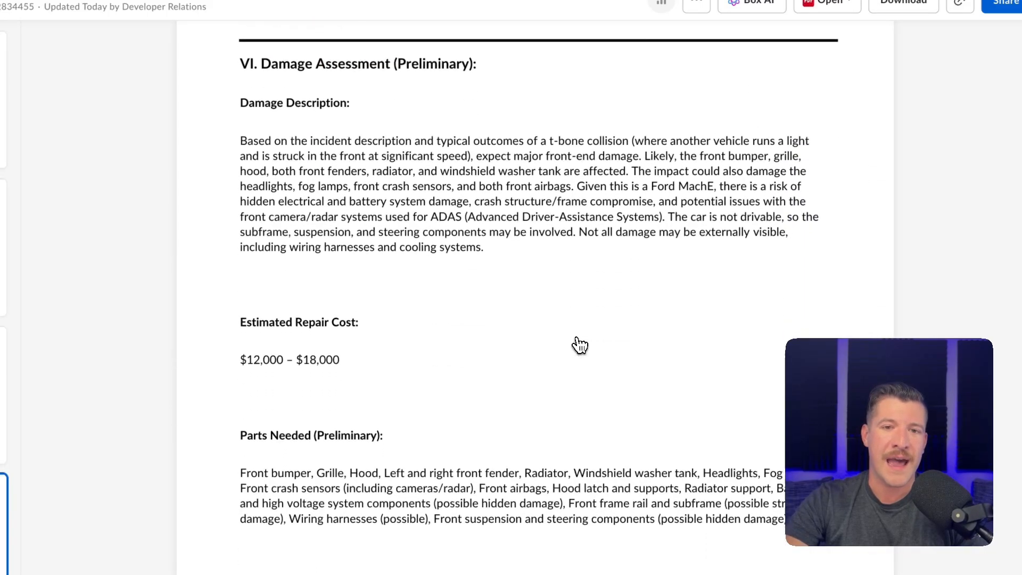
scroll("down", 3)
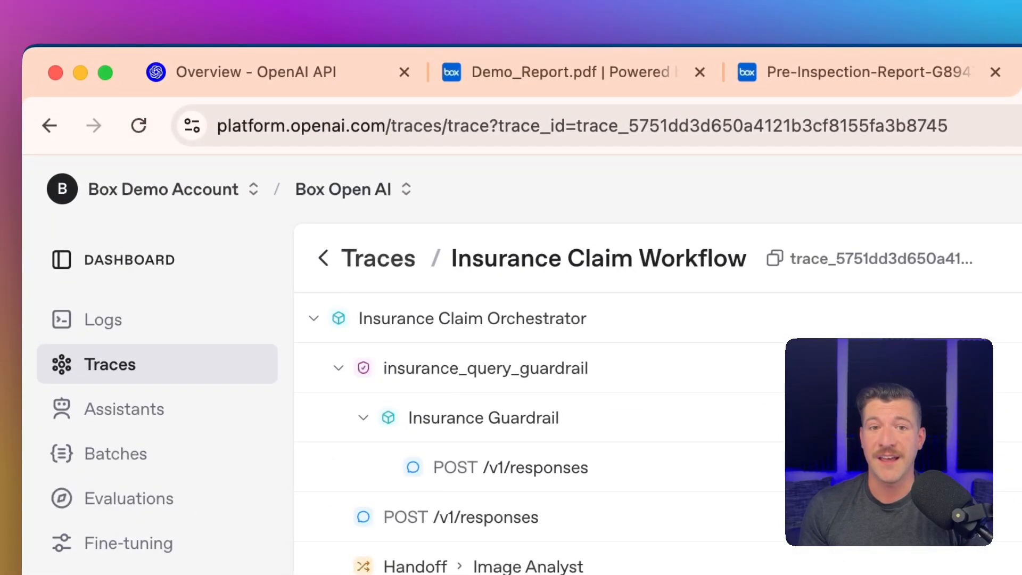
Scroll the trace spans through Image Analyst, Cost Estimator, Repair Shop Finder and the orchestrator handoffs.
scroll("down", 3)
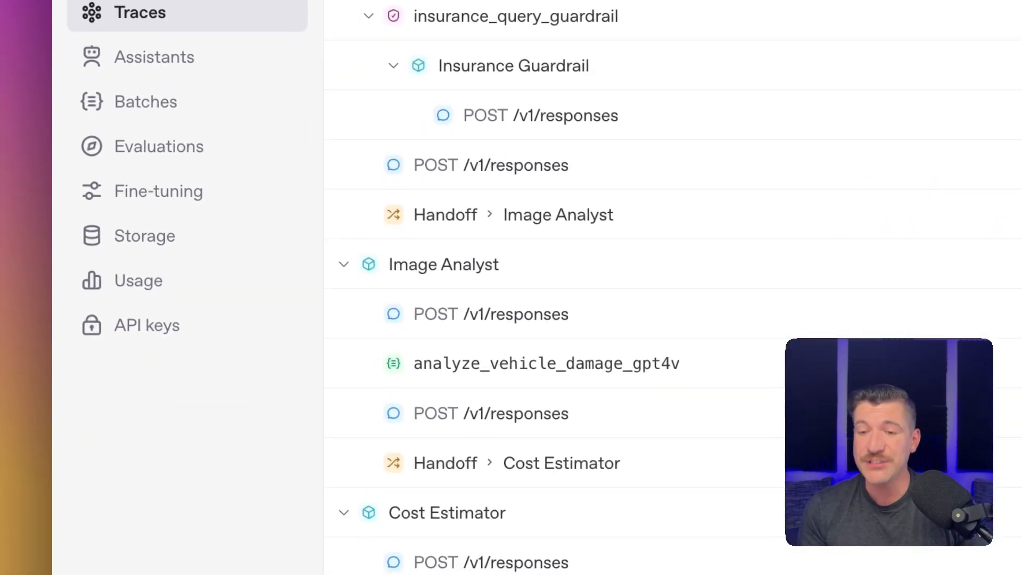
scroll("down", 3)
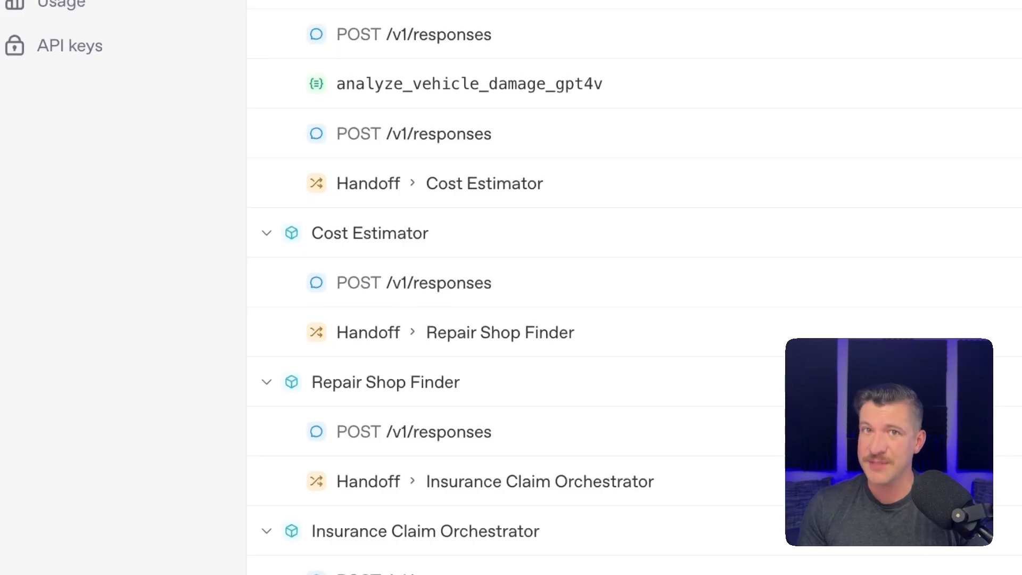
scroll("down", 3)
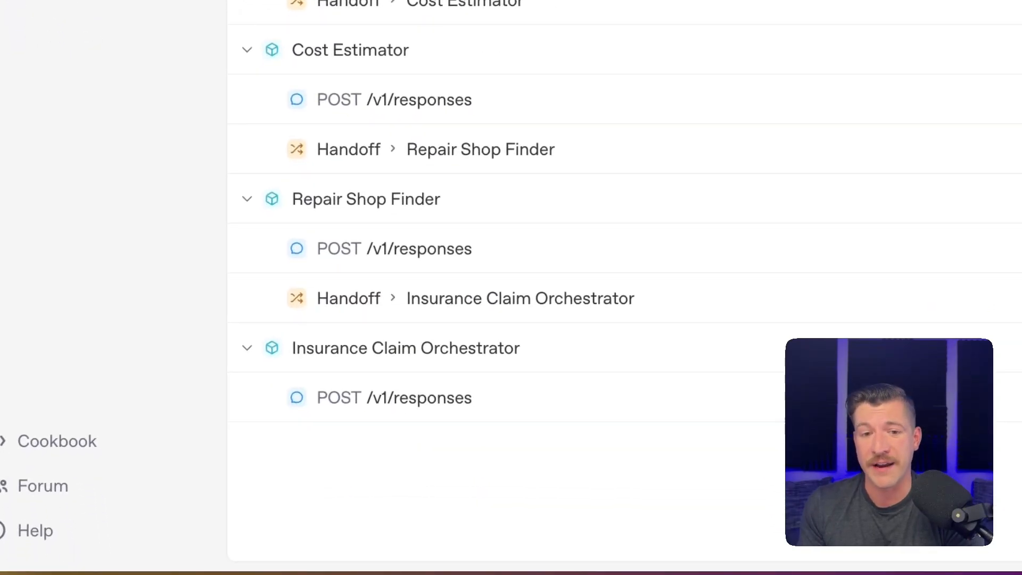